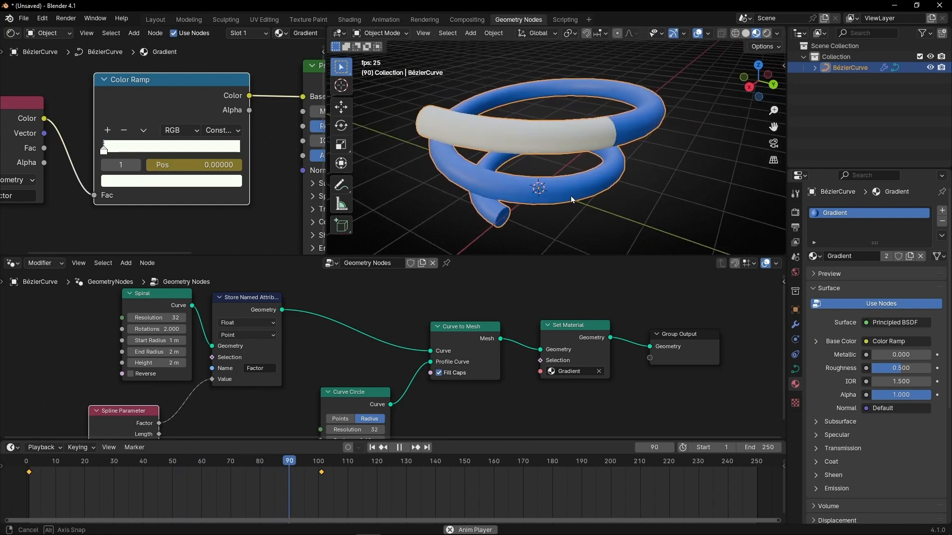
- Switch to Layout, delete the three example objects, and add a Bézier curve at the origin
left_click(154, 20)
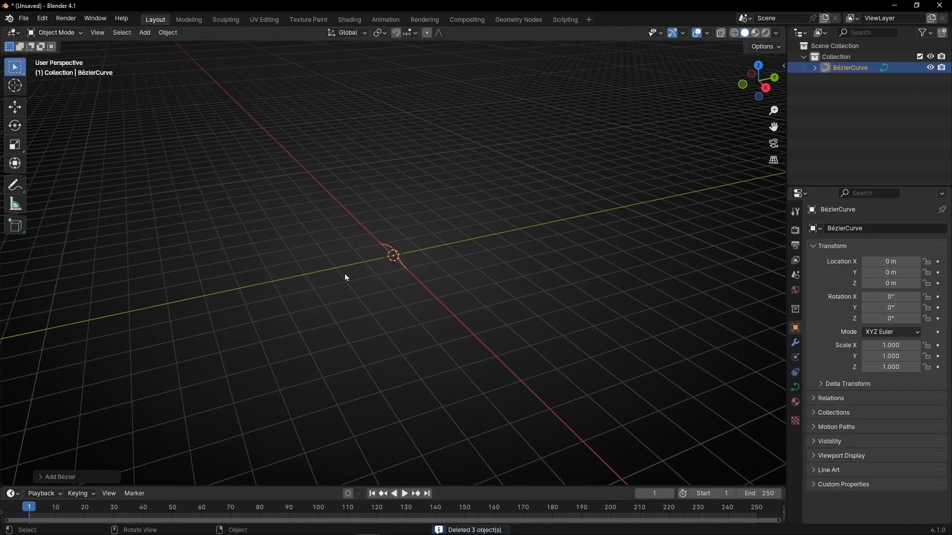
mouse_move(428, 271)
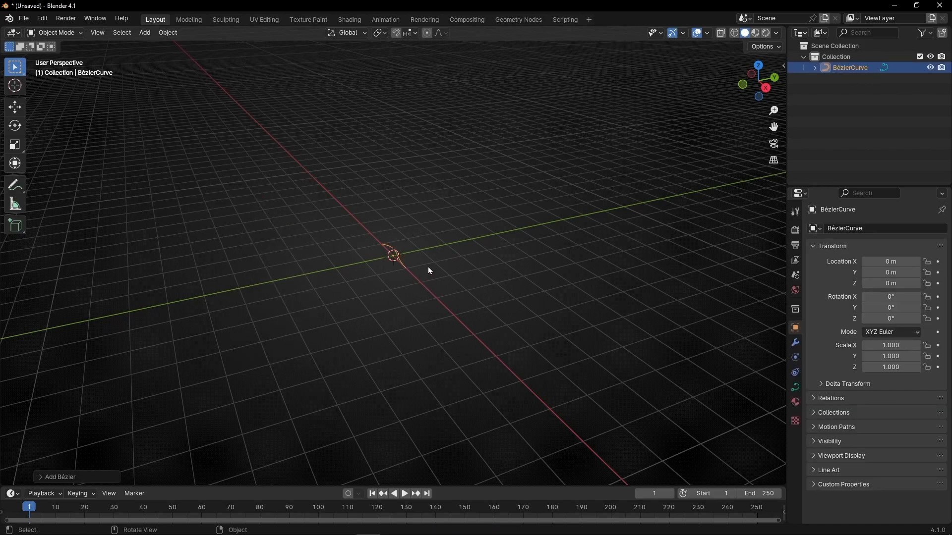
- Create a new node tree on the curve, replacing Group Input with a Spiral node
left_click(517, 19)
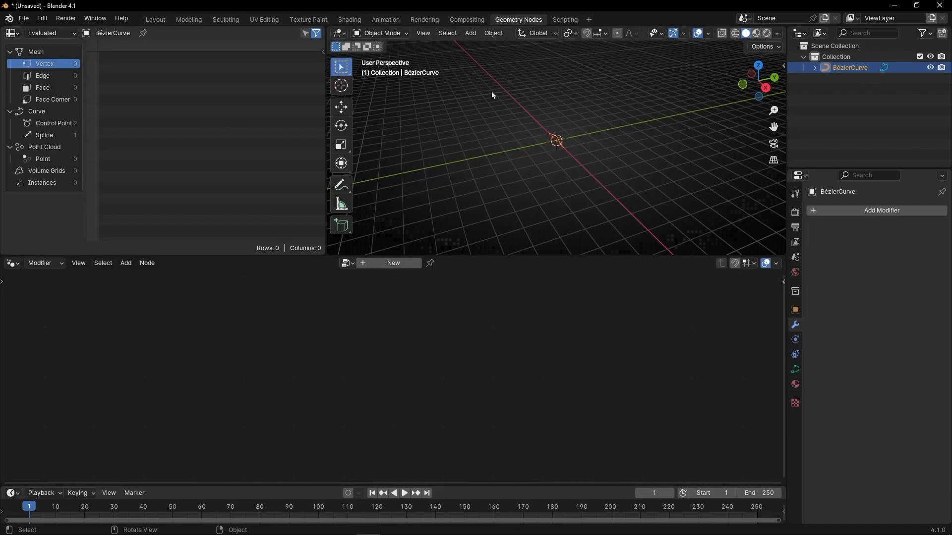
left_click(392, 263)
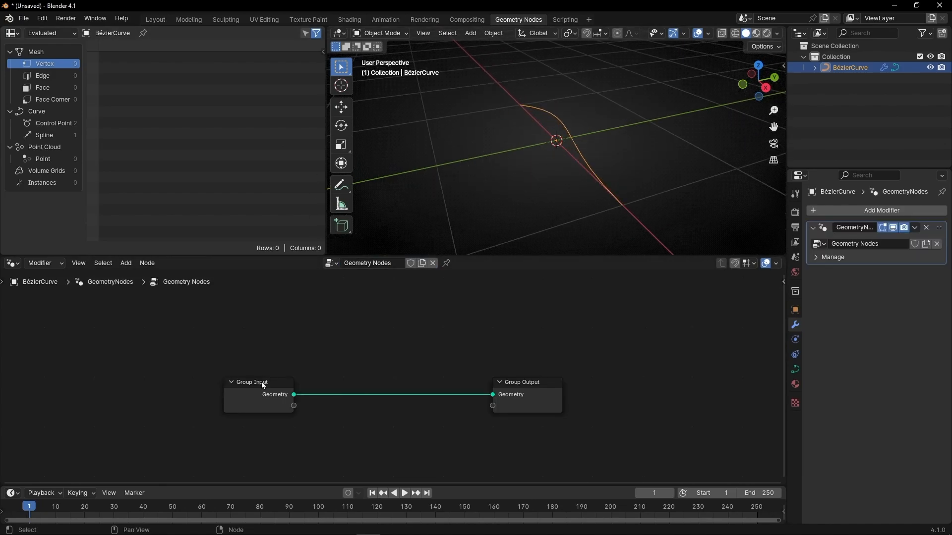
left_click(258, 382)
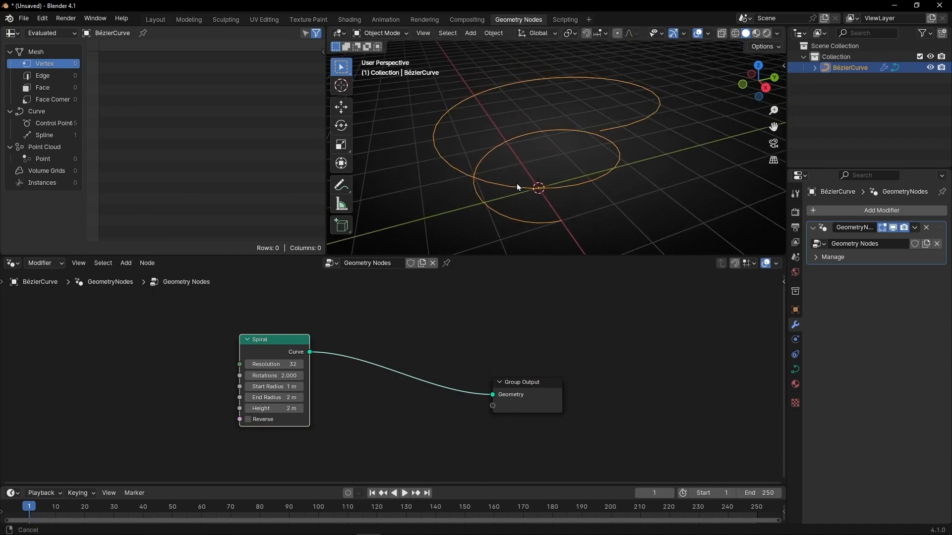
- Sweep the spiral with Curve to Mesh and a Curve Circle profile, caps filled, radius 0.18 m
type("c")
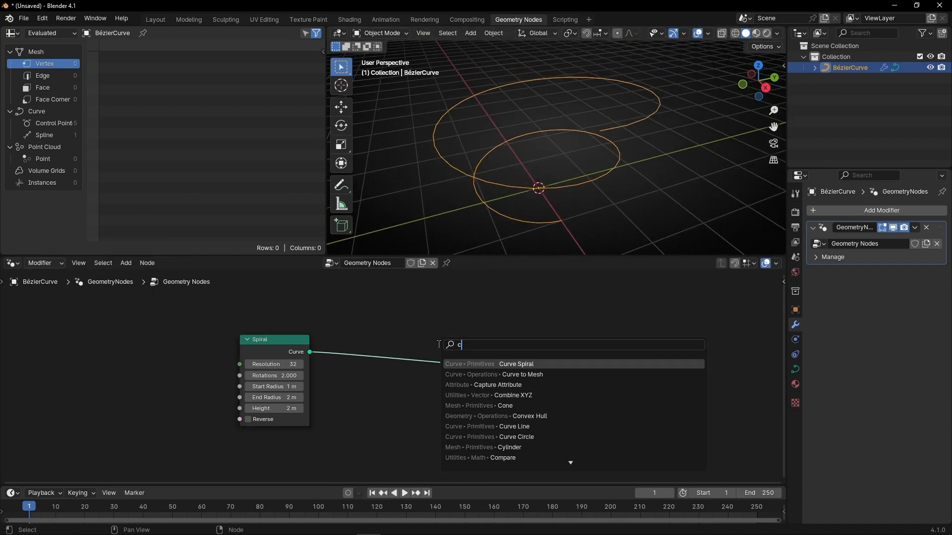
left_click(522, 374)
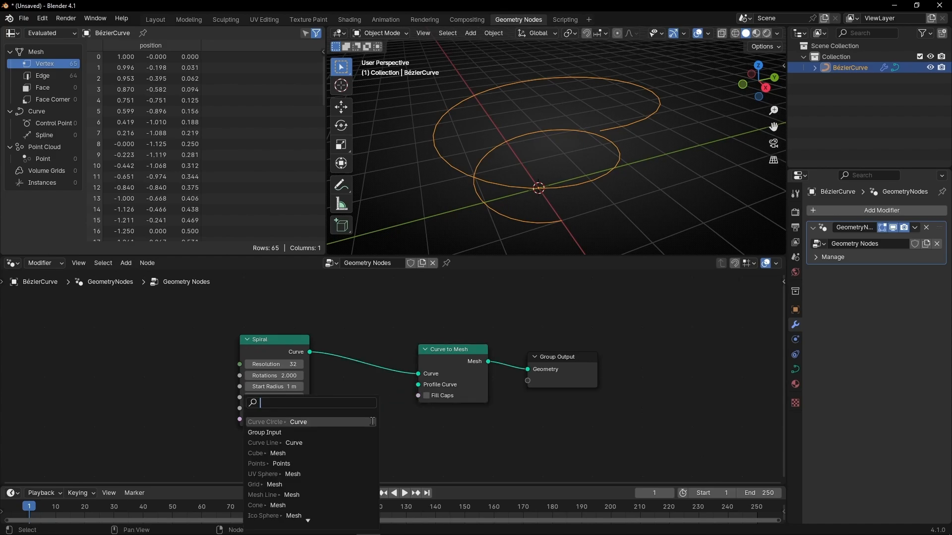
type("circ")
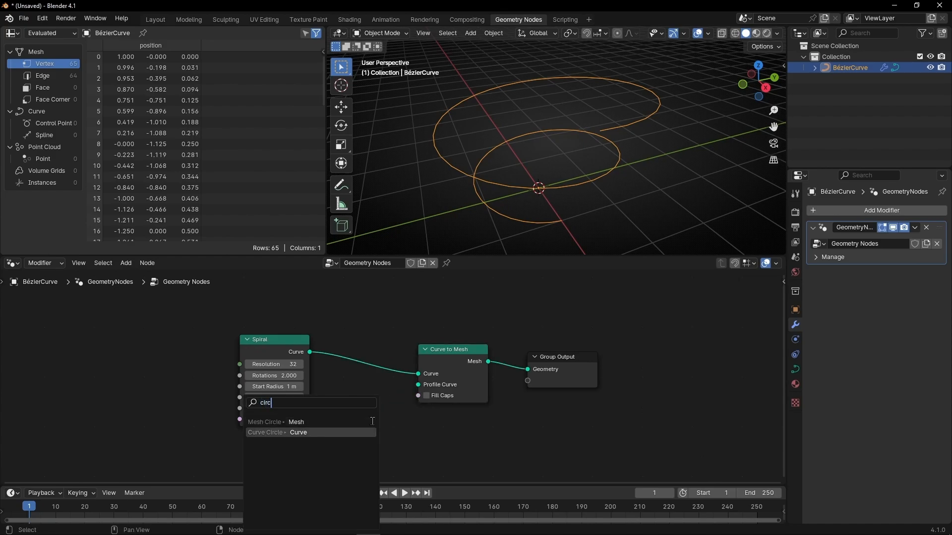
left_click(298, 433)
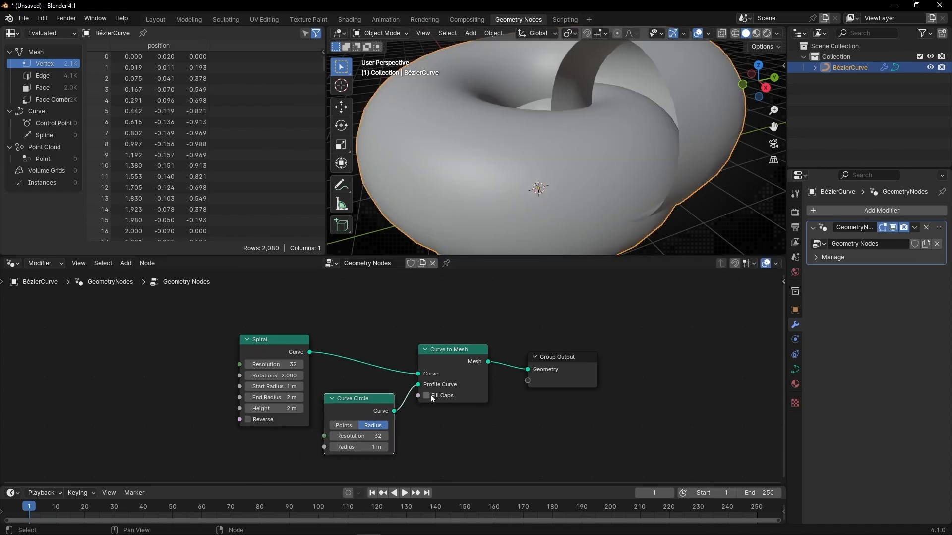
left_click(425, 395)
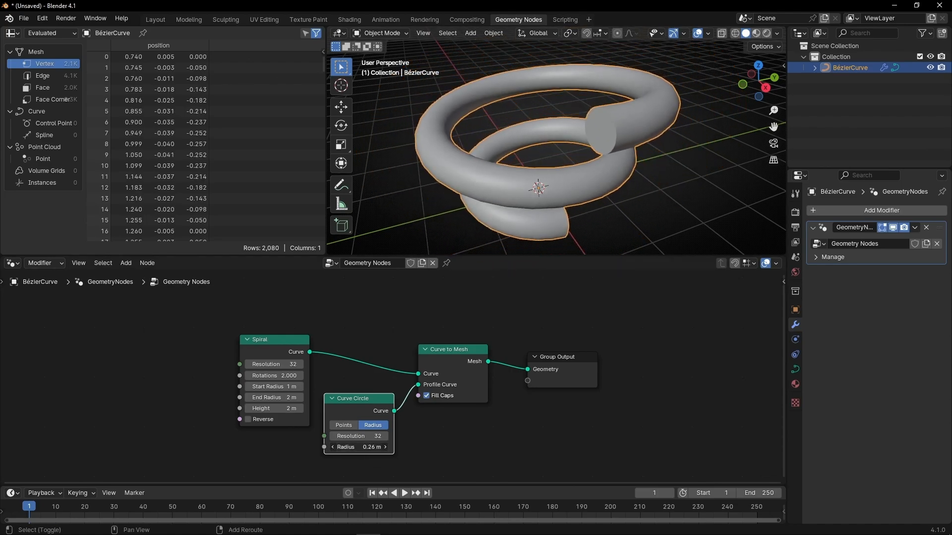
left_click_drag(376, 447, 358, 447)
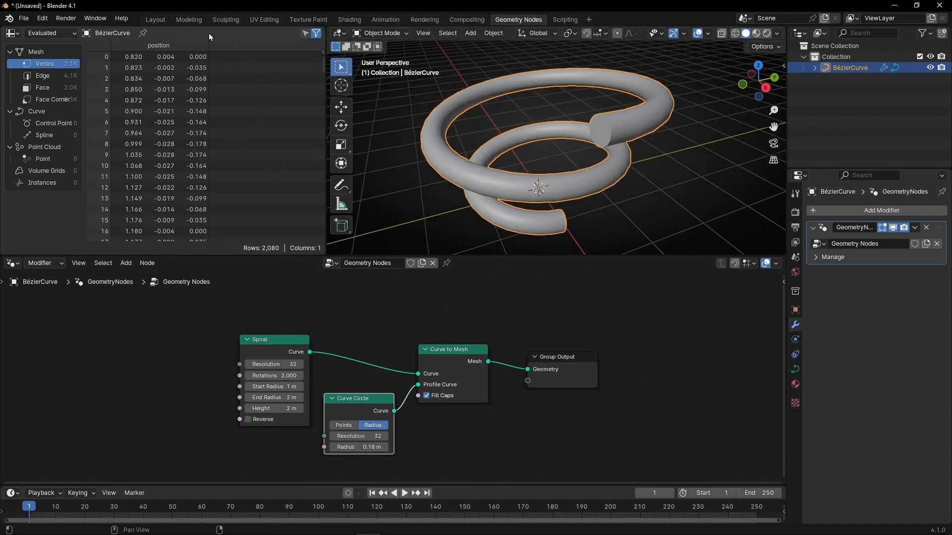
- Show a Shader Editor and Material Preview, and insert Set Material before Group Output
left_click(11, 33)
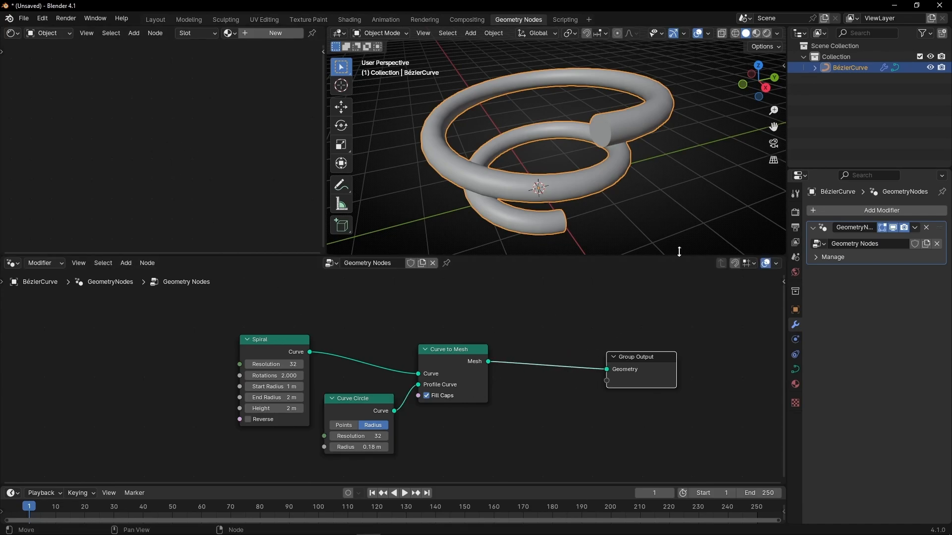
left_click(754, 32)
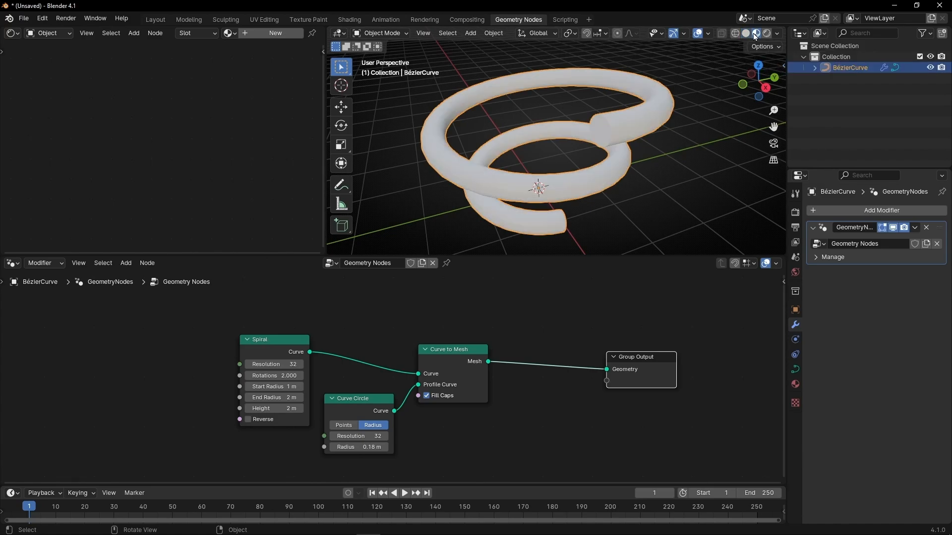
type("set")
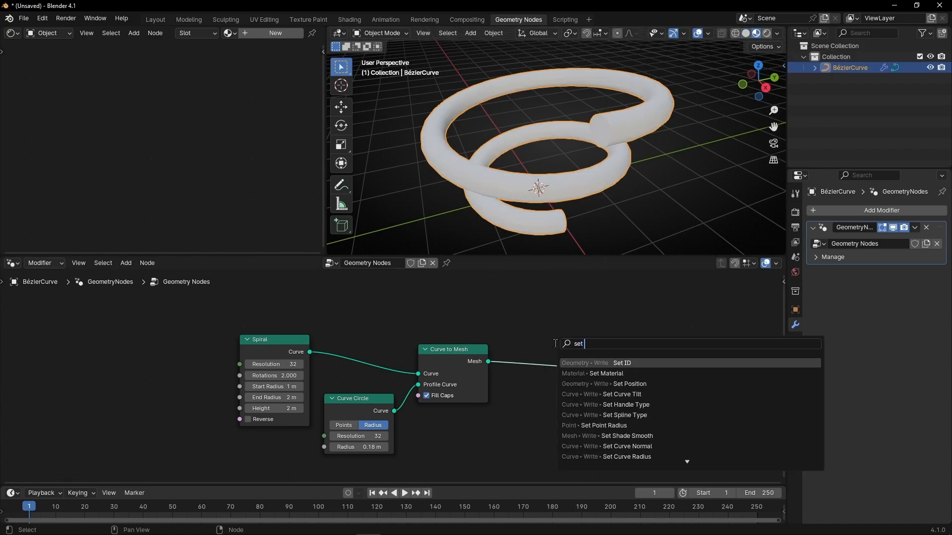
left_click(605, 374)
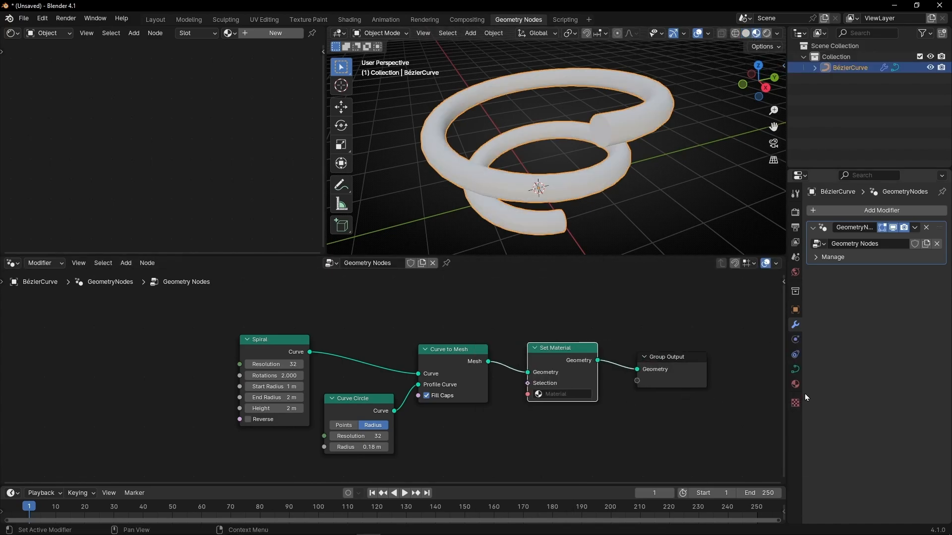
- Create a material named Gradient and assign it in the Set Material node
left_click(794, 383)
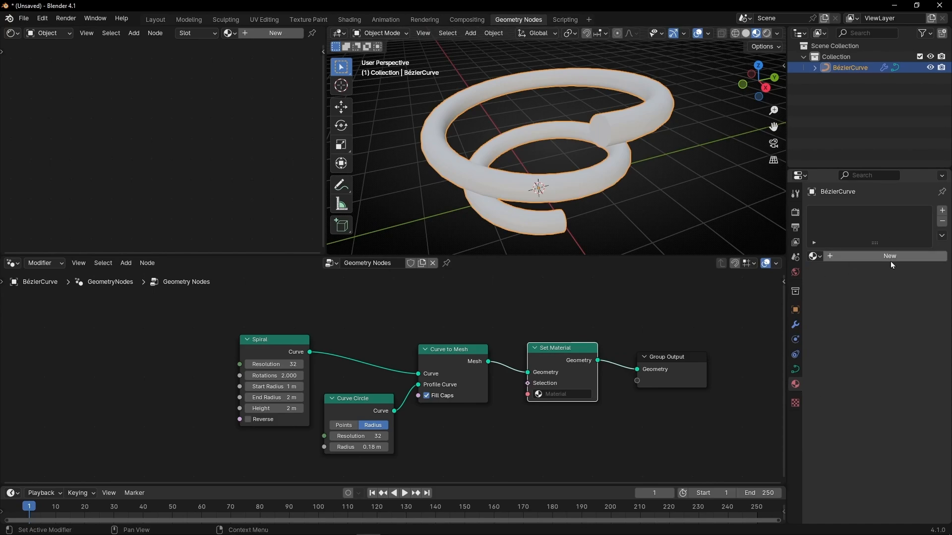
left_click(890, 256)
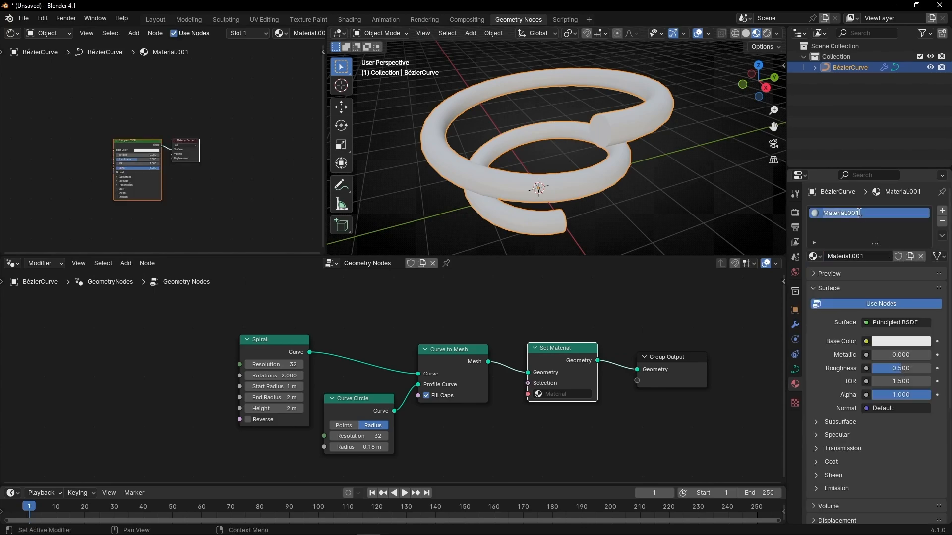
type("Gradient")
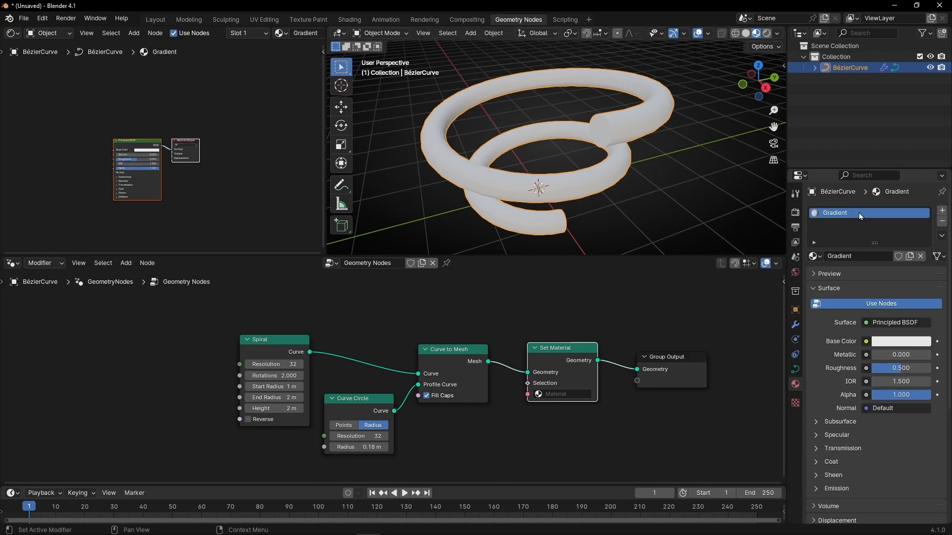
left_click(564, 393)
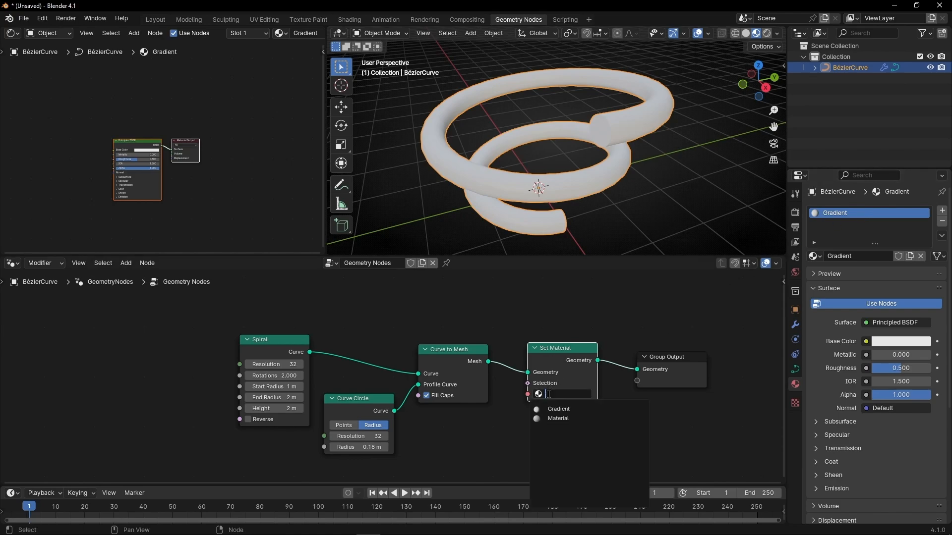
left_click(557, 409)
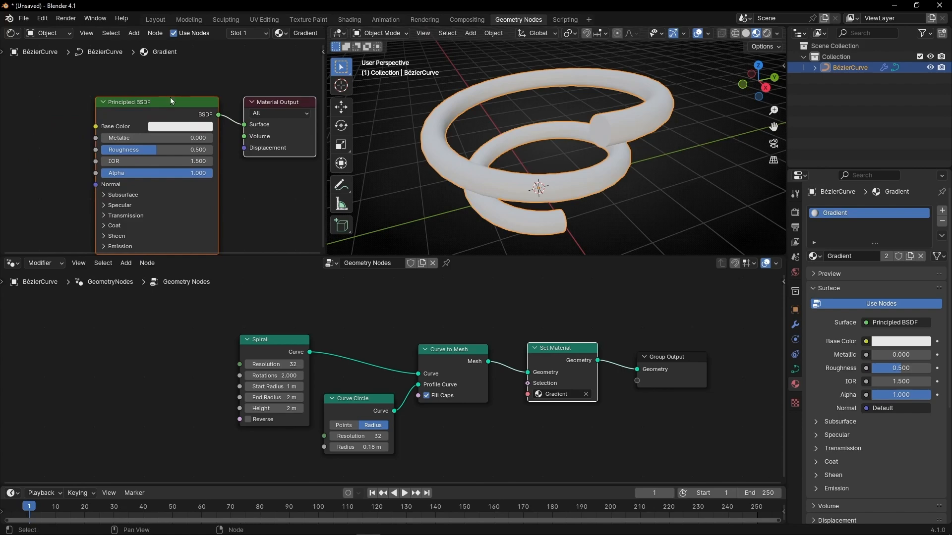
- Give the Principled BSDF a light blue base color
left_click(179, 127)
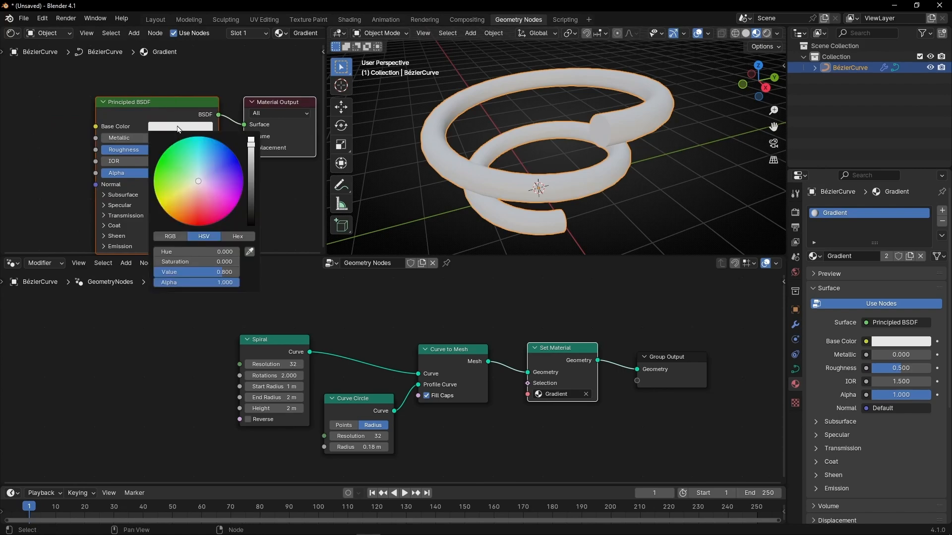
left_click(162, 181)
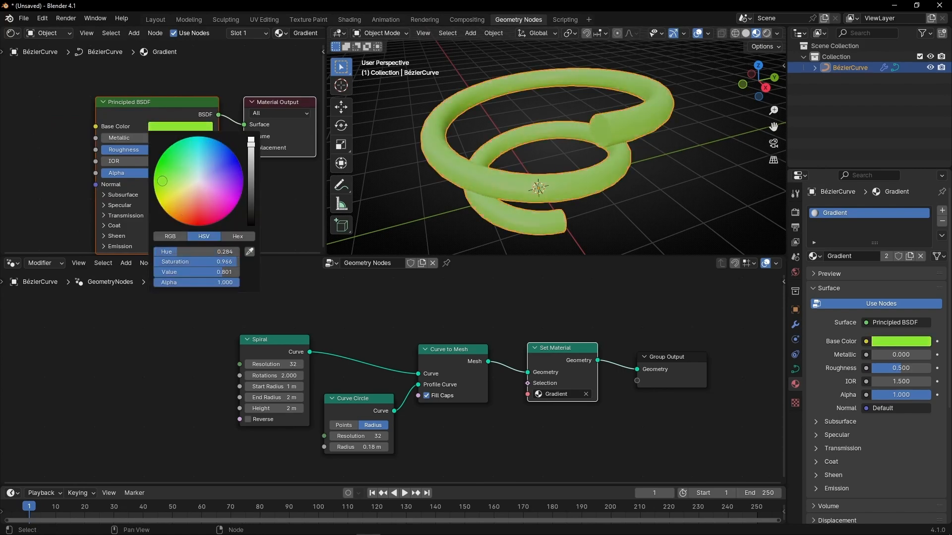
left_click(211, 160)
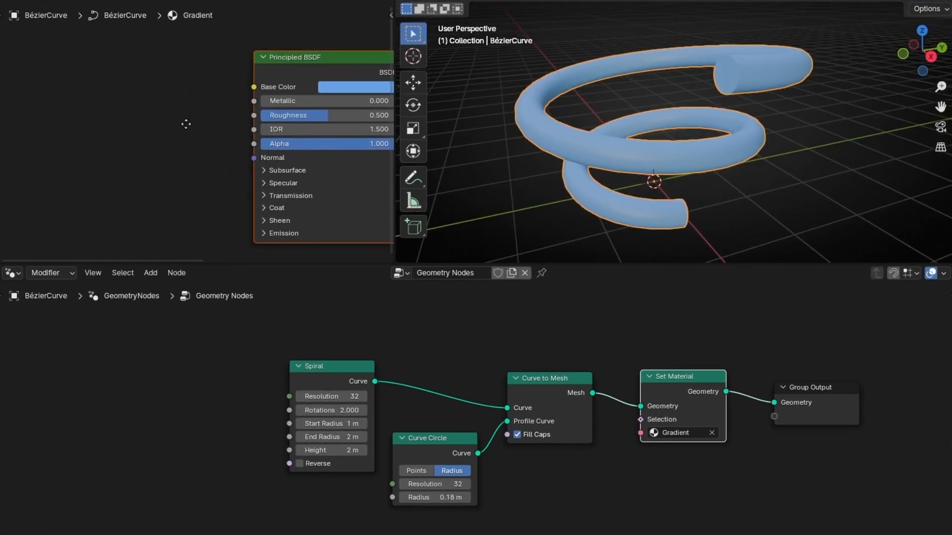
- Feed the base color from a Color Ramp and set its end stop to pink
type("c")
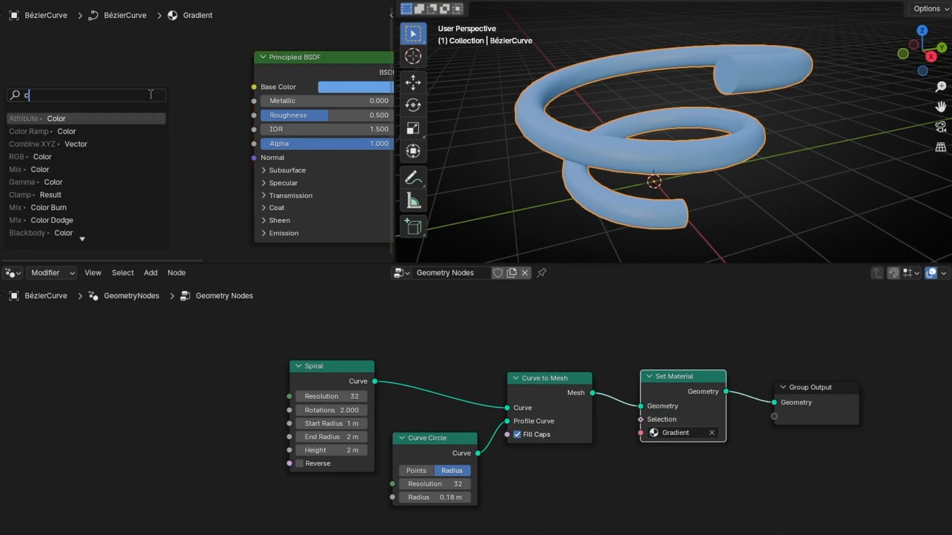
left_click(31, 131)
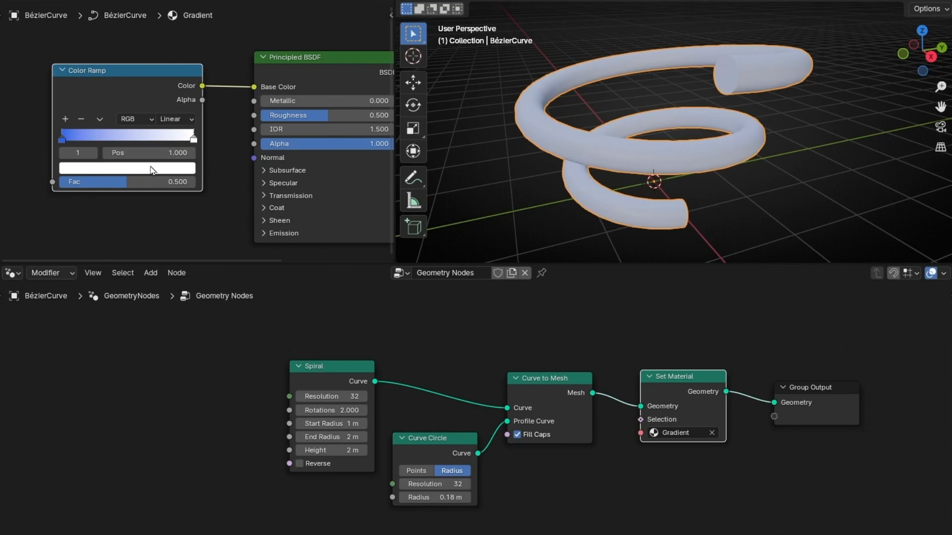
left_click(128, 169)
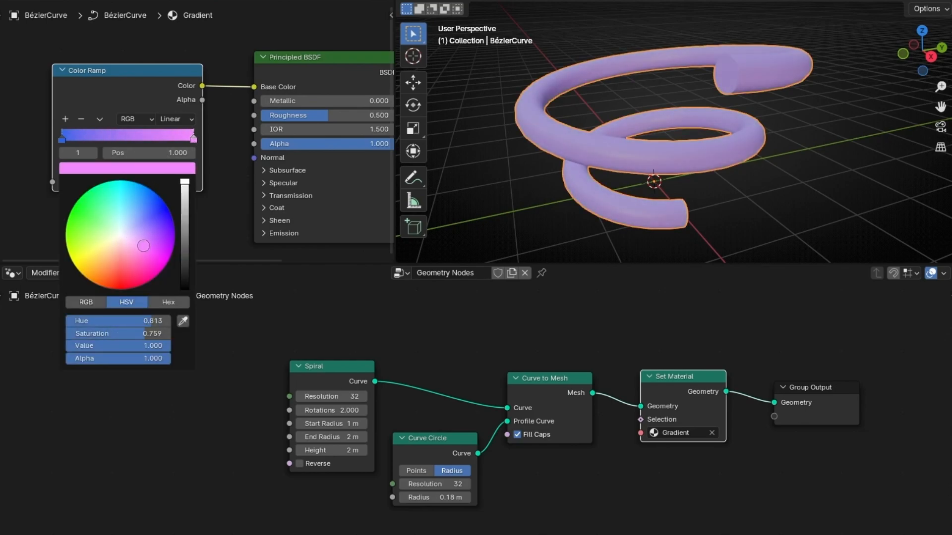
left_click(111, 101)
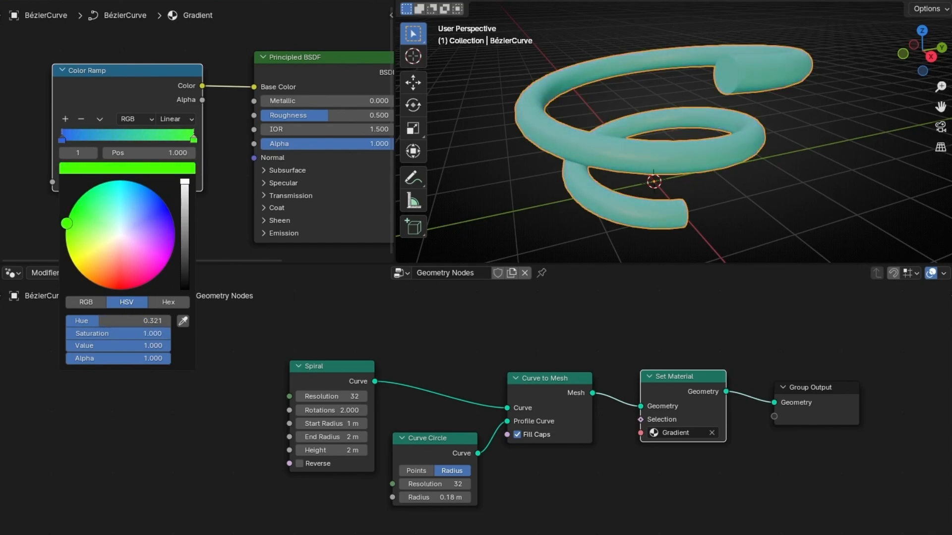
left_click(190, 140)
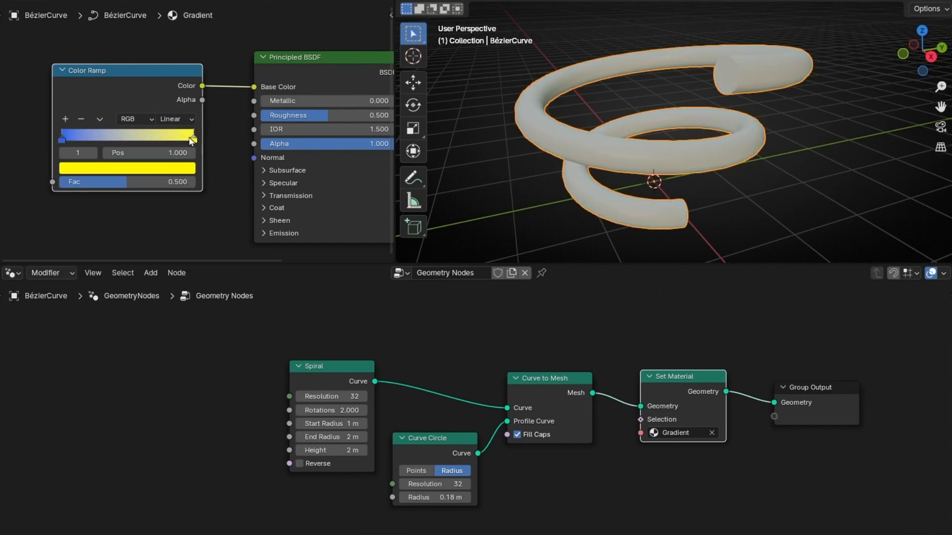
left_click(191, 140)
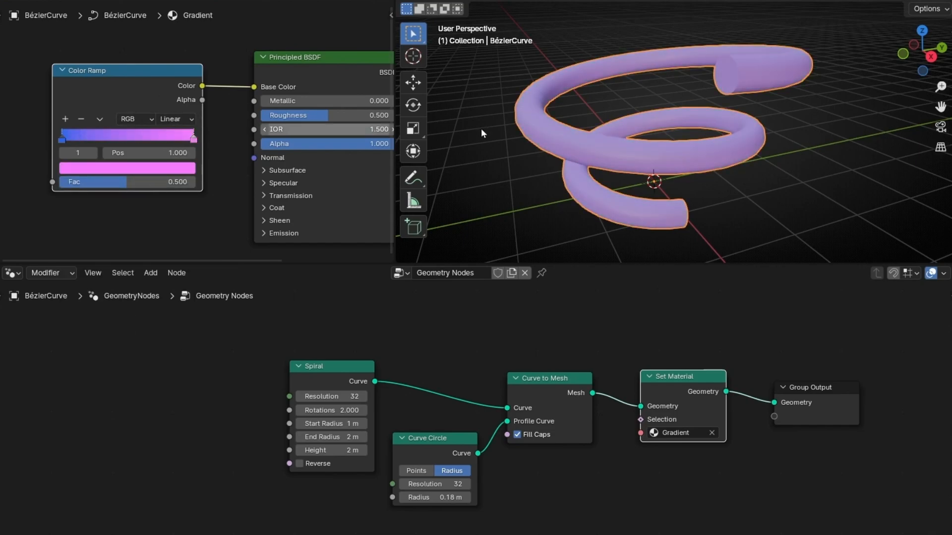
mouse_move(348, 373)
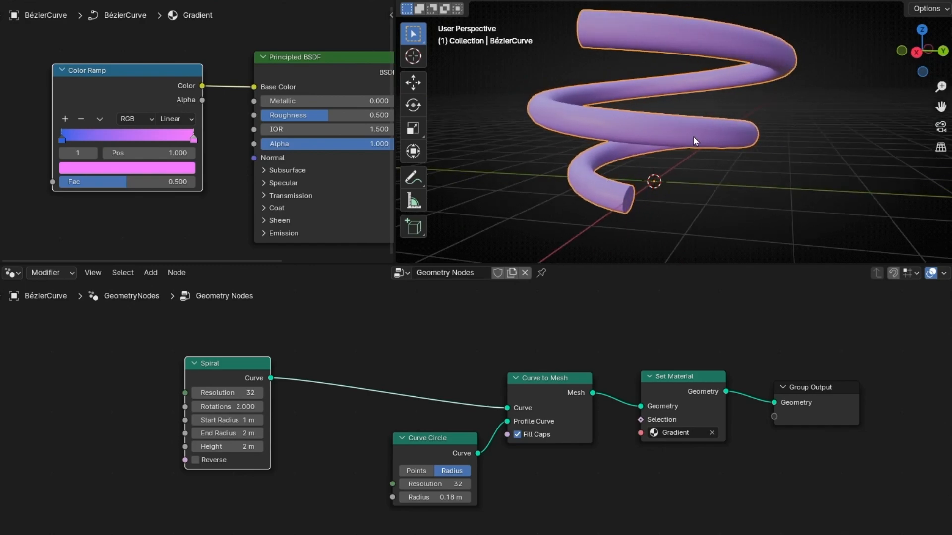
mouse_move(641, 198)
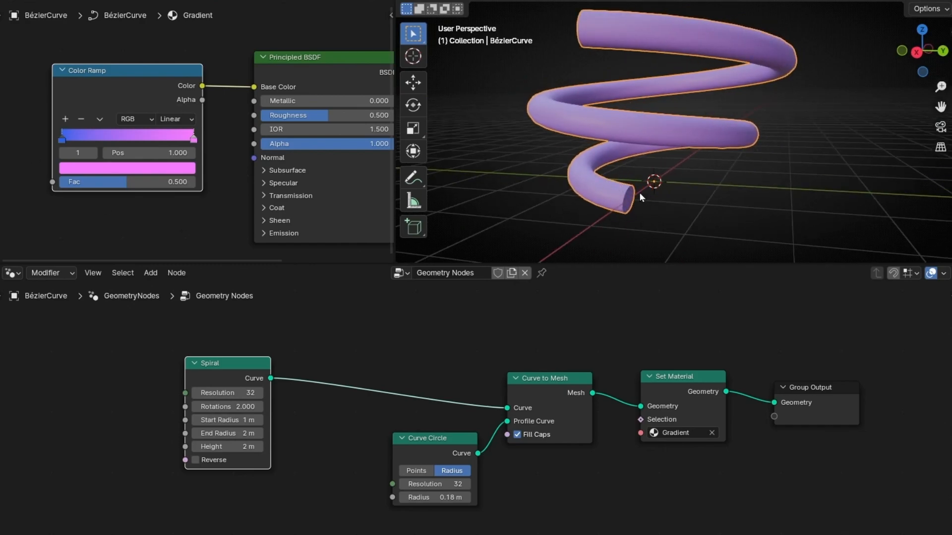
mouse_move(545, 48)
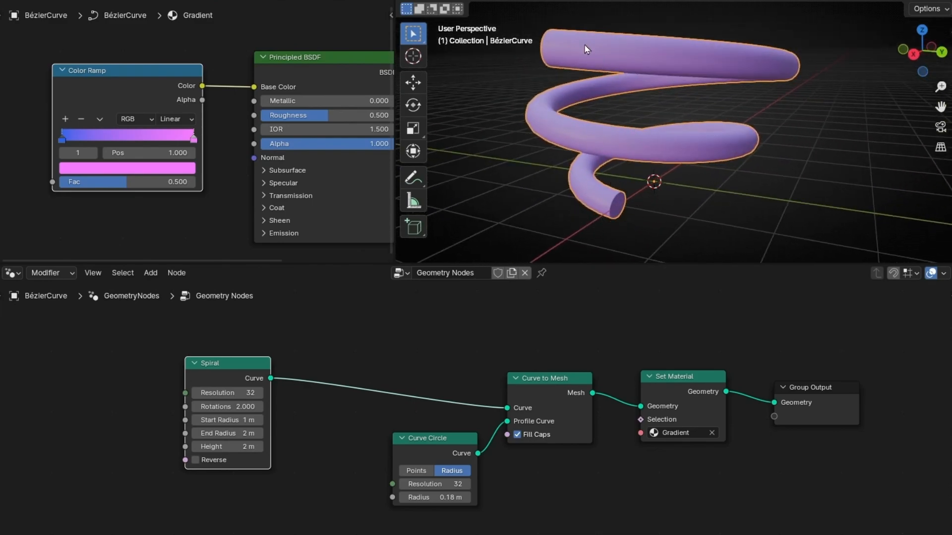
- Drag the Spiral node farther left, opening space before Curve to Mesh
left_click_drag(586, 48, 763, 172)
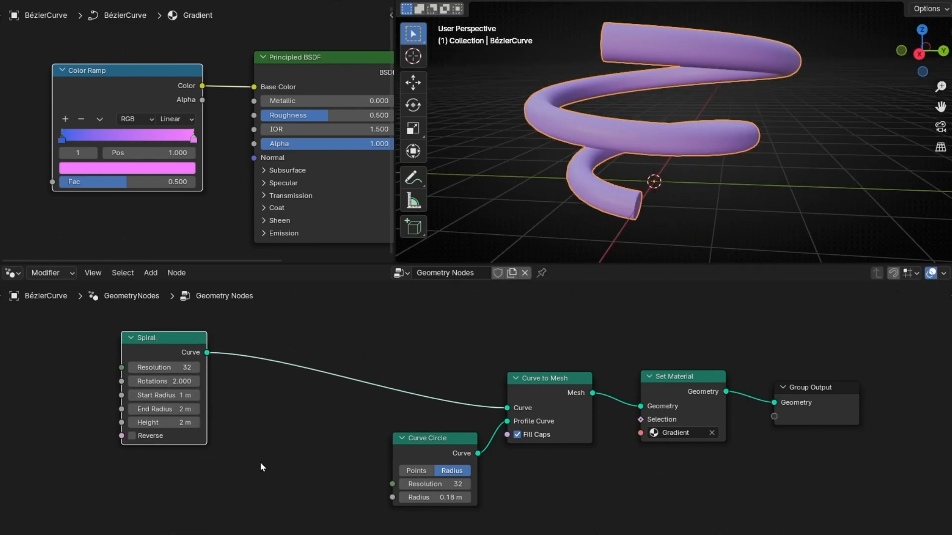
- Place a Spline Parameter node below the Spiral node
type("splai")
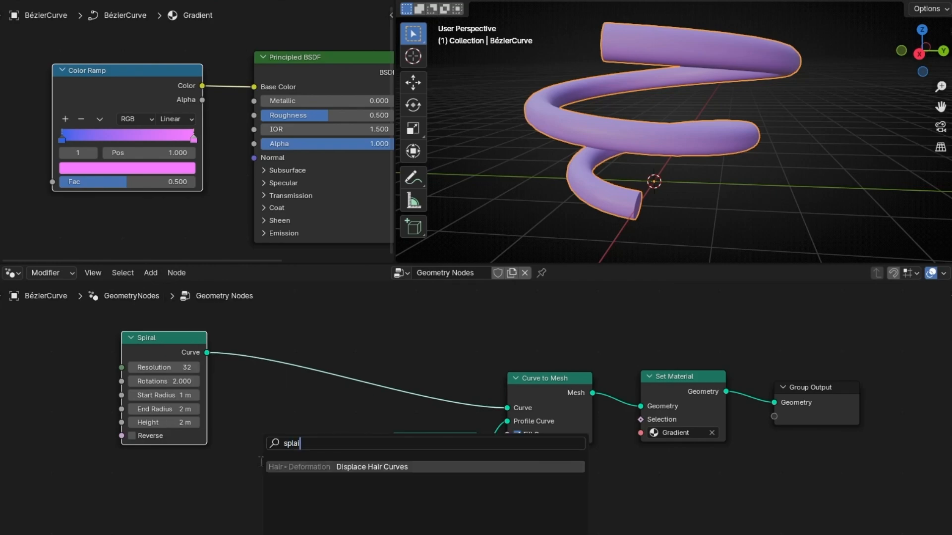
type("spline p")
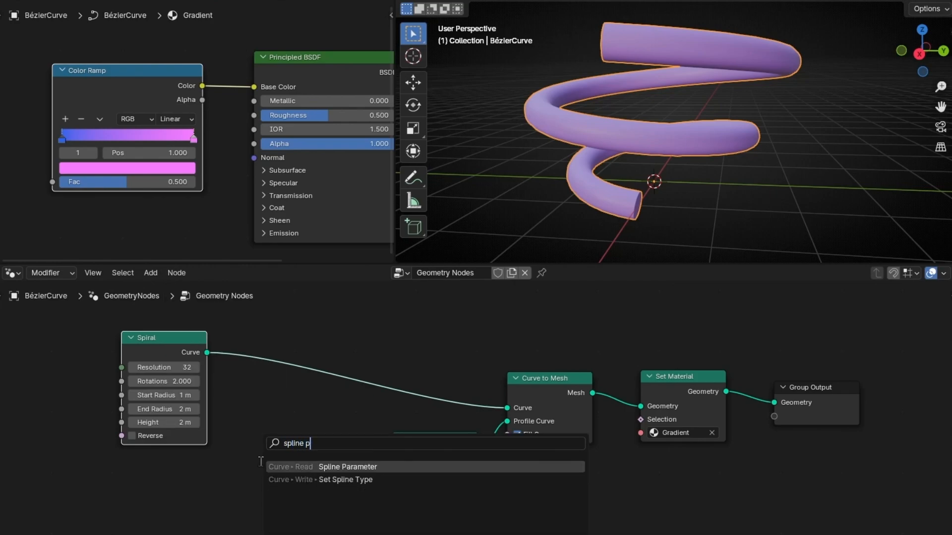
left_click(347, 467)
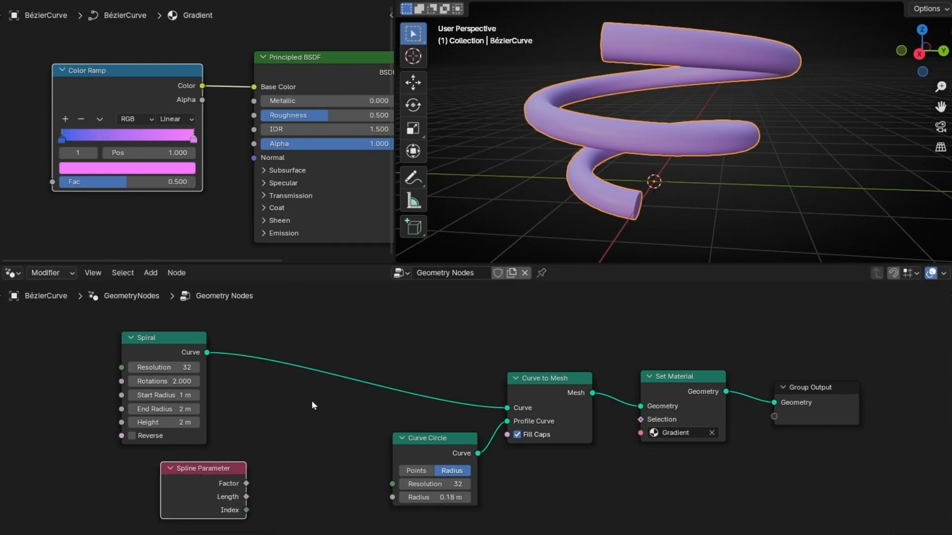
type("so")
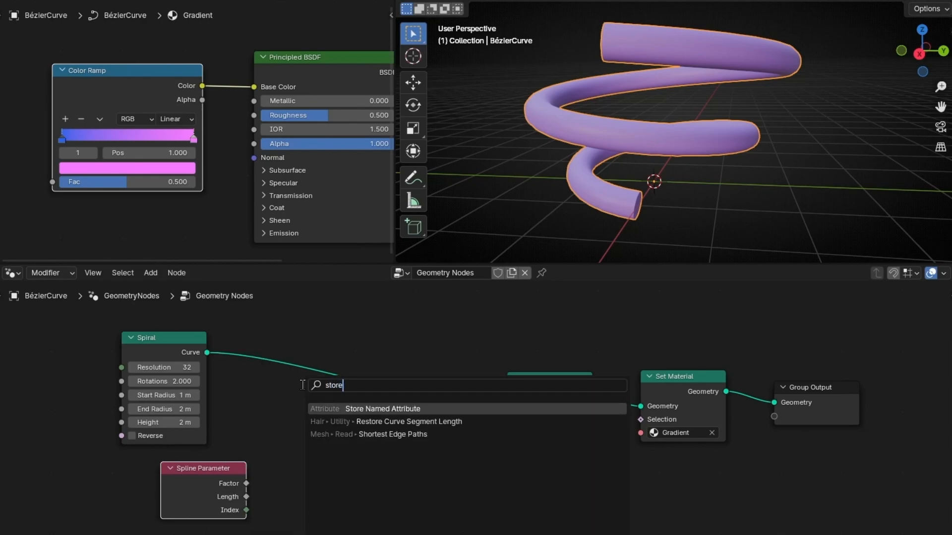
- Store Spline Parameter Factor after the Spiral as a Float attribute named Factor
left_click(381, 408)
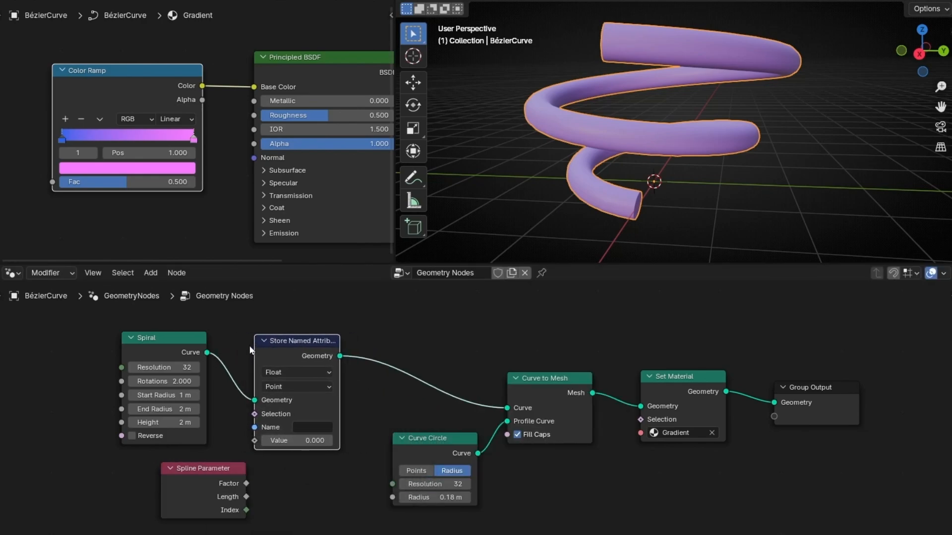
type("capt")
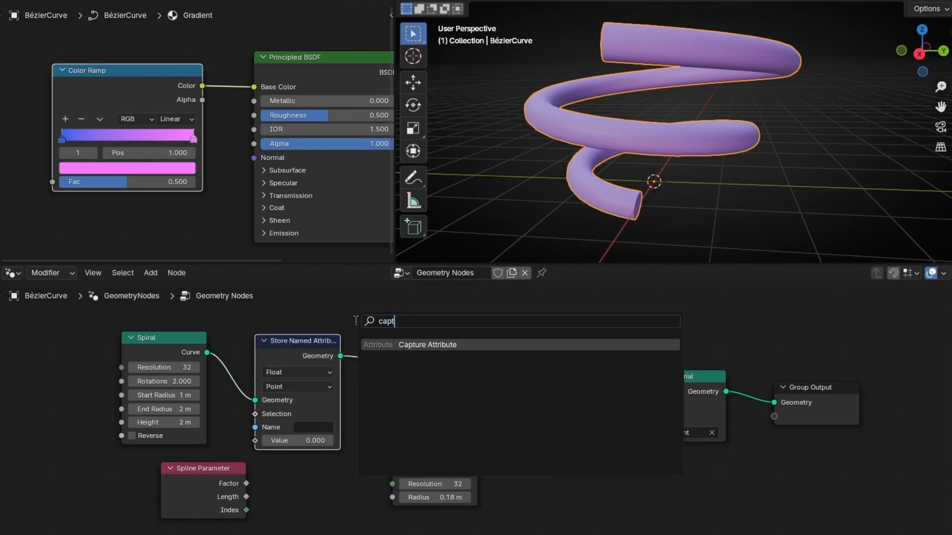
left_click(426, 345)
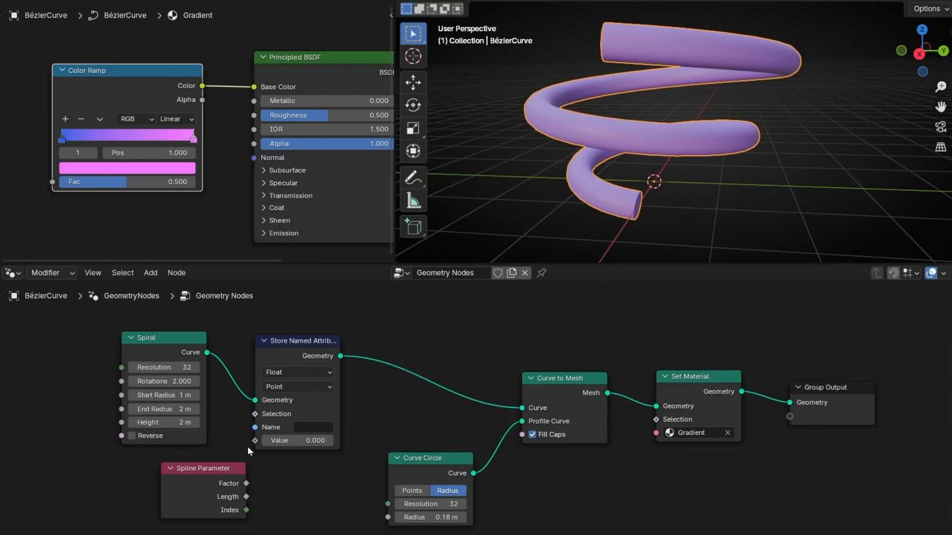
left_click_drag(203, 468, 164, 472)
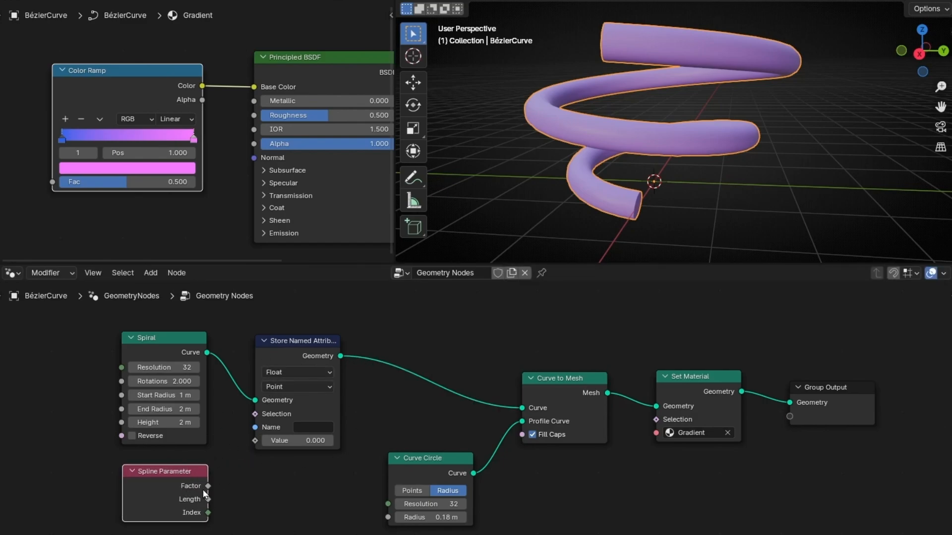
left_click_drag(208, 485, 254, 440)
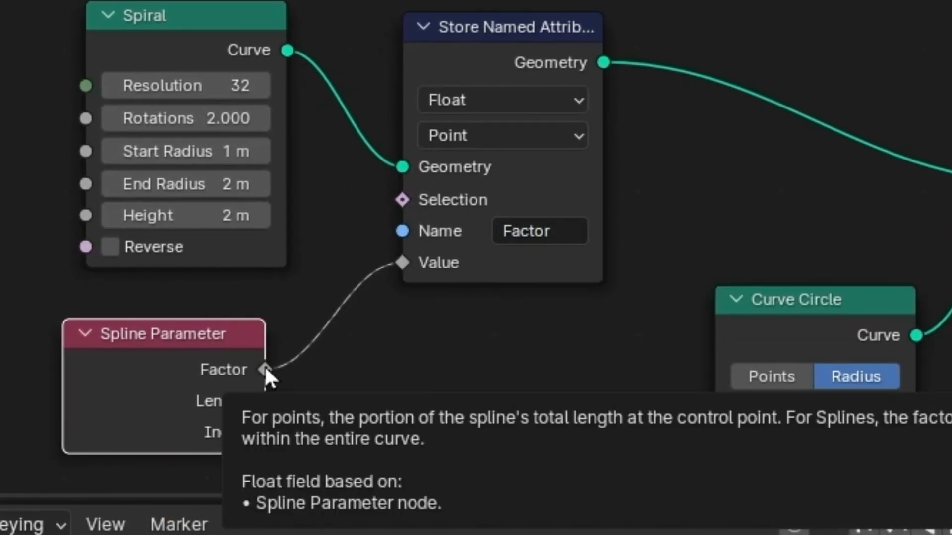
left_click(501, 99)
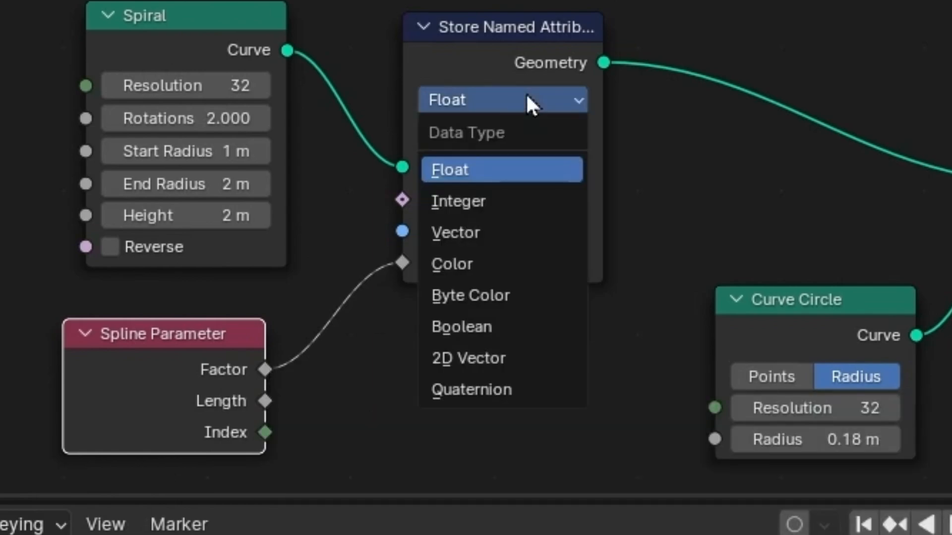
mouse_move(501, 201)
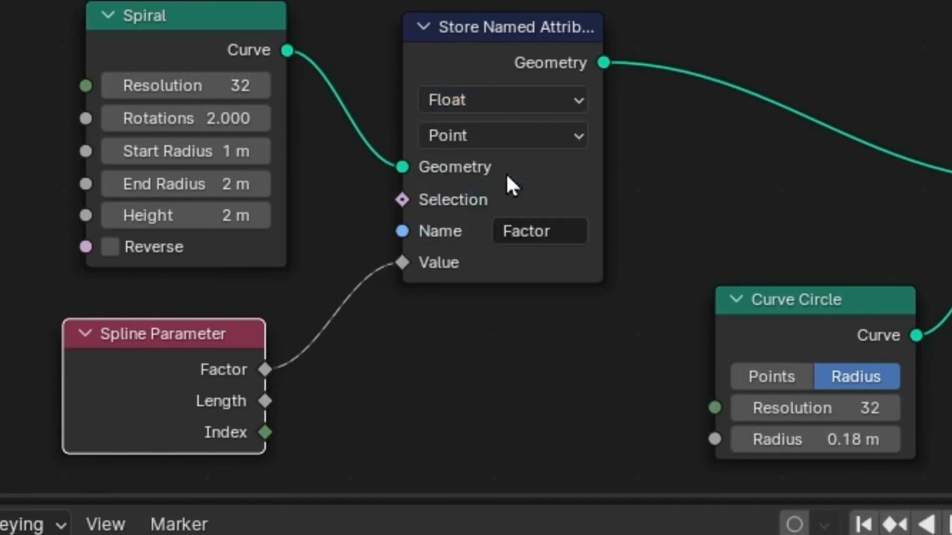
mouse_move(409, 94)
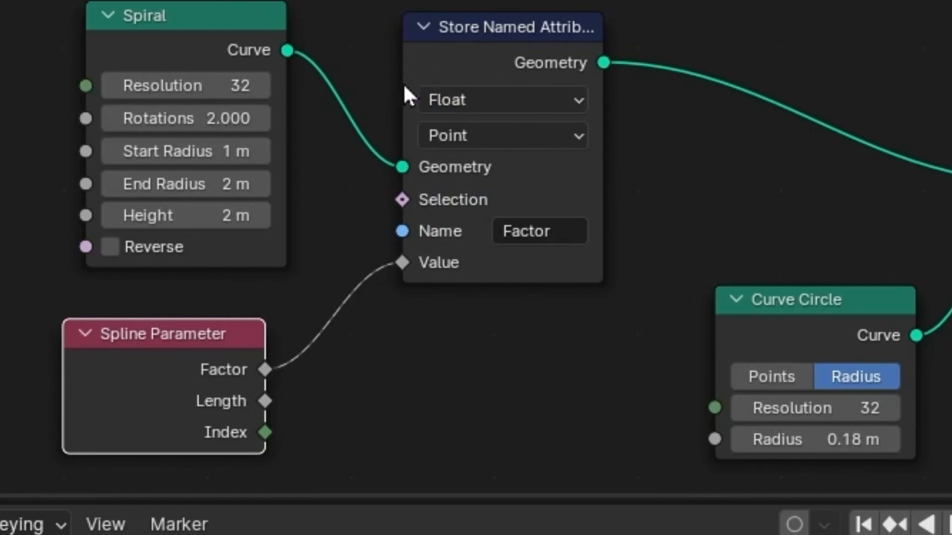
mouse_move(216, 413)
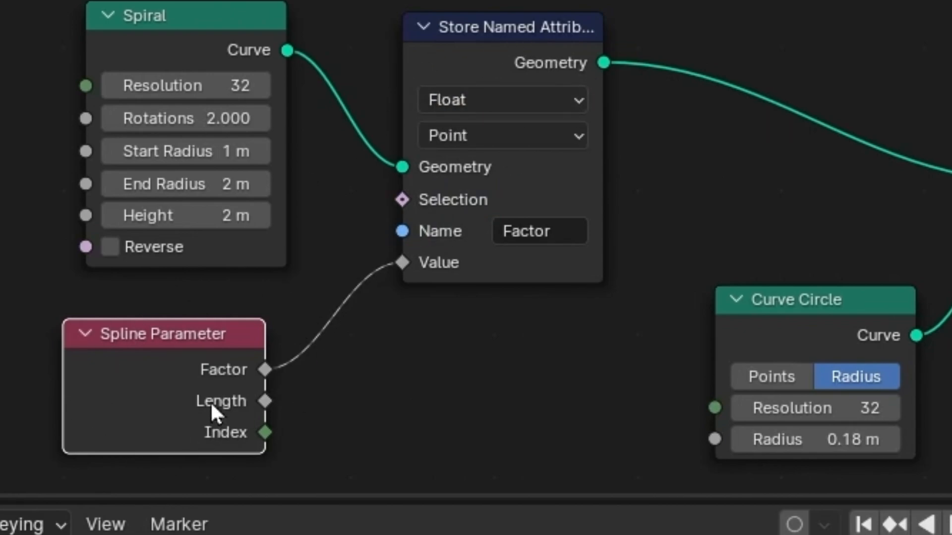
mouse_move(512, 203)
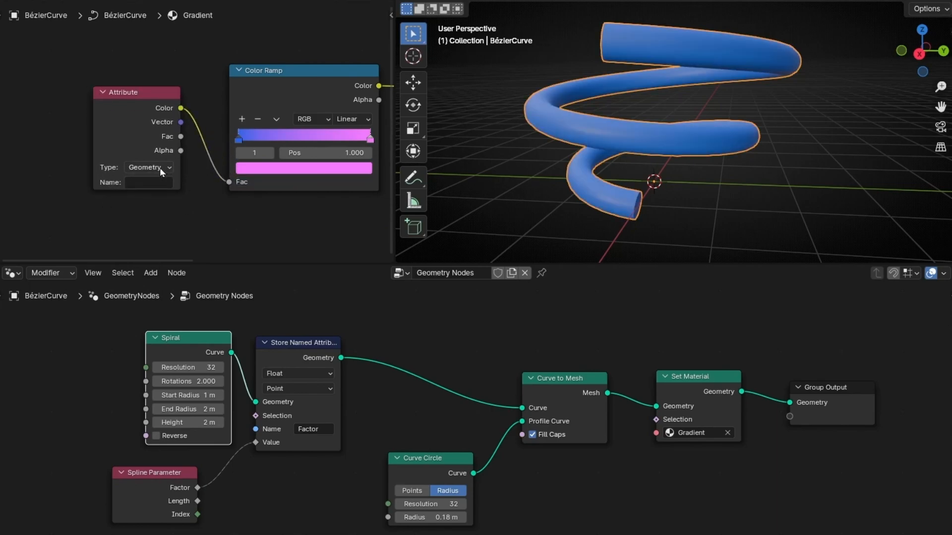
mouse_move(156, 157)
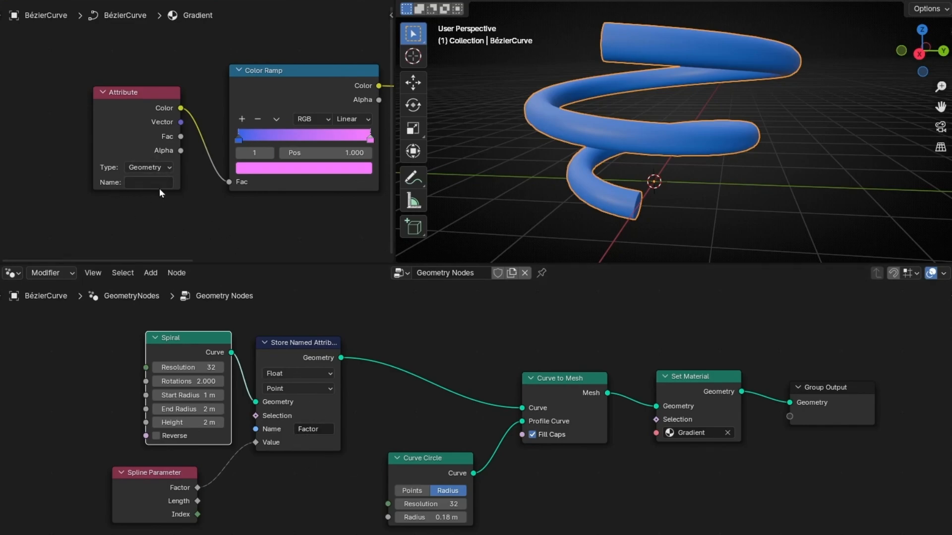
- Feed the Color Ramp Fac from an Attribute node reading Factor
type("Factor")
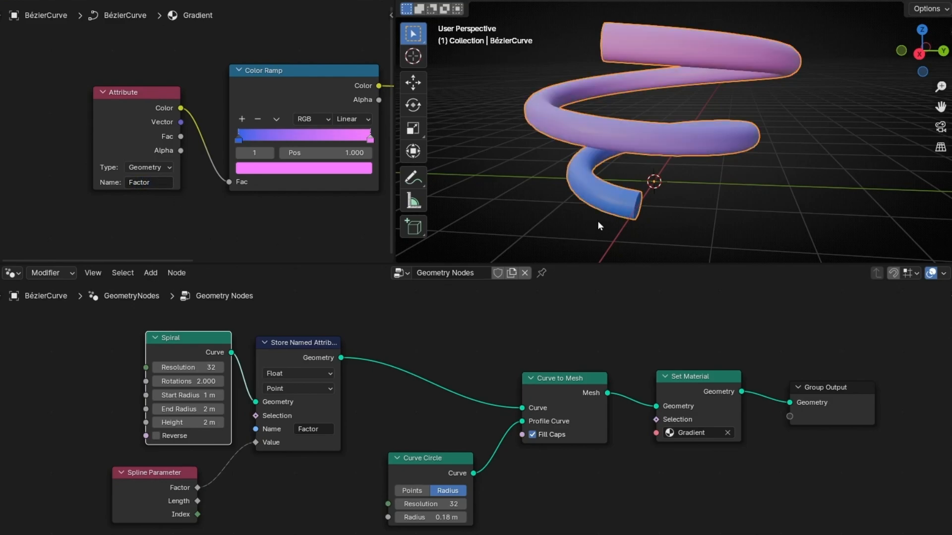
left_click_drag(598, 226, 734, 197)
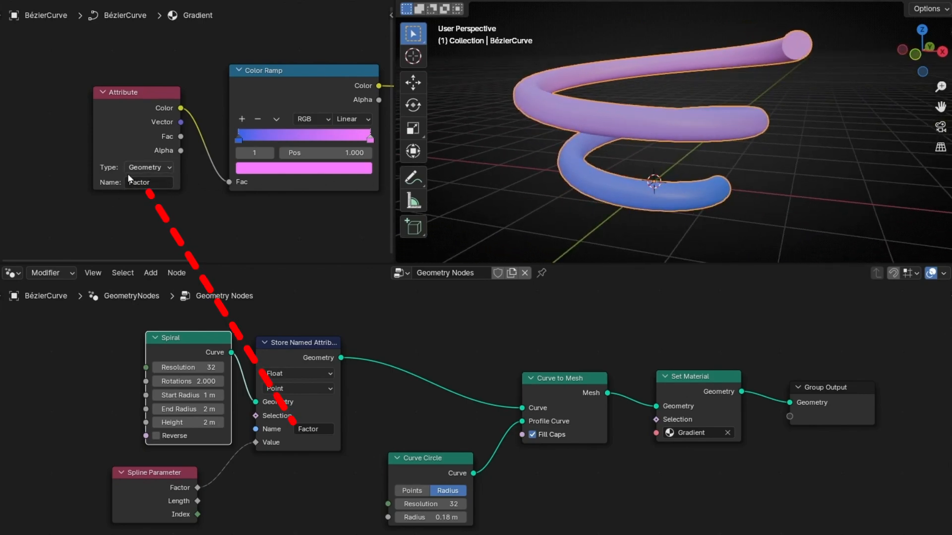
mouse_move(311, 429)
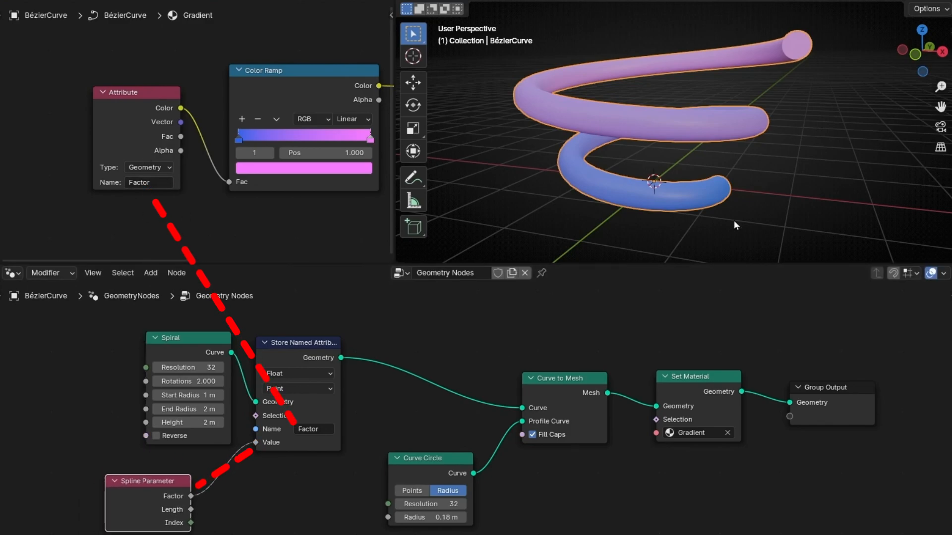
mouse_move(785, 209)
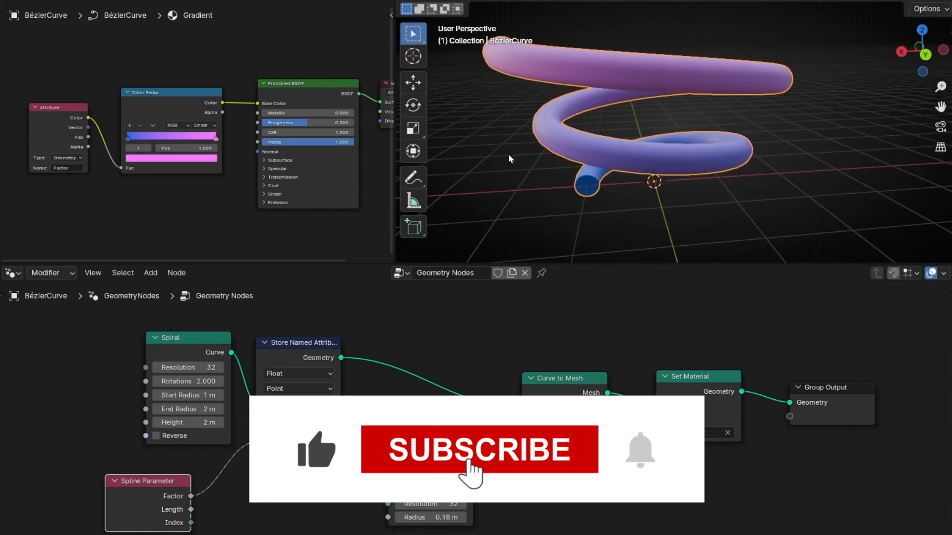
- Slide the blue Color Ramp stop to the opposite end so the tube runs pink to blue
left_click(479, 449)
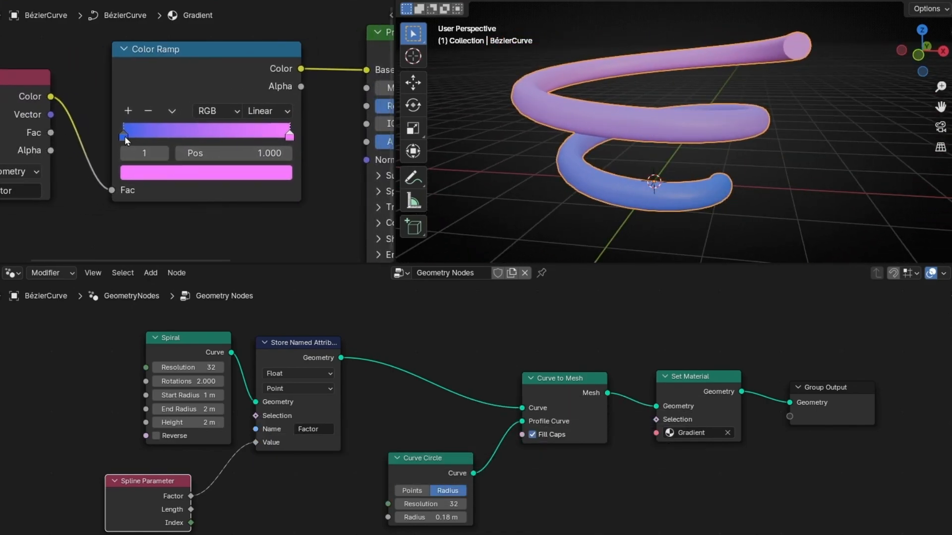
left_click_drag(290, 131, 239, 132)
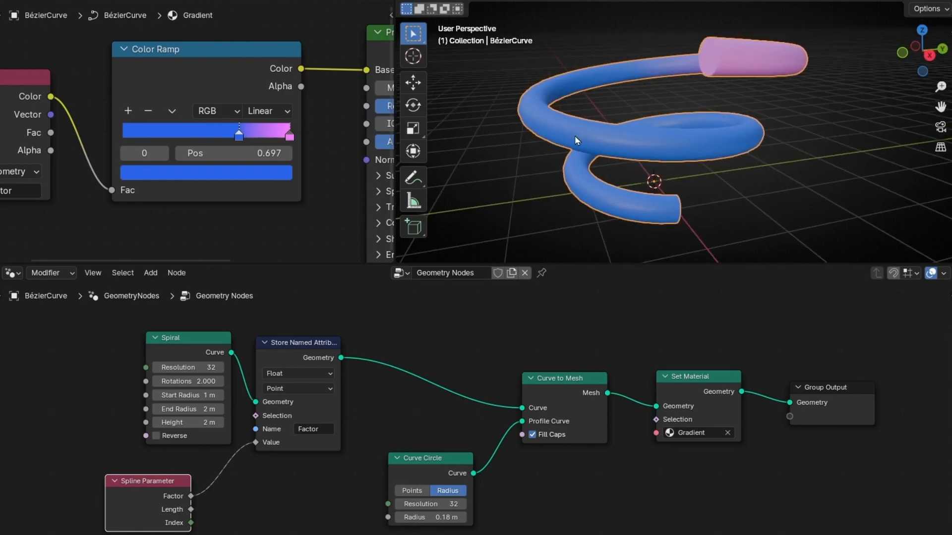
left_click_drag(238, 130, 160, 130)
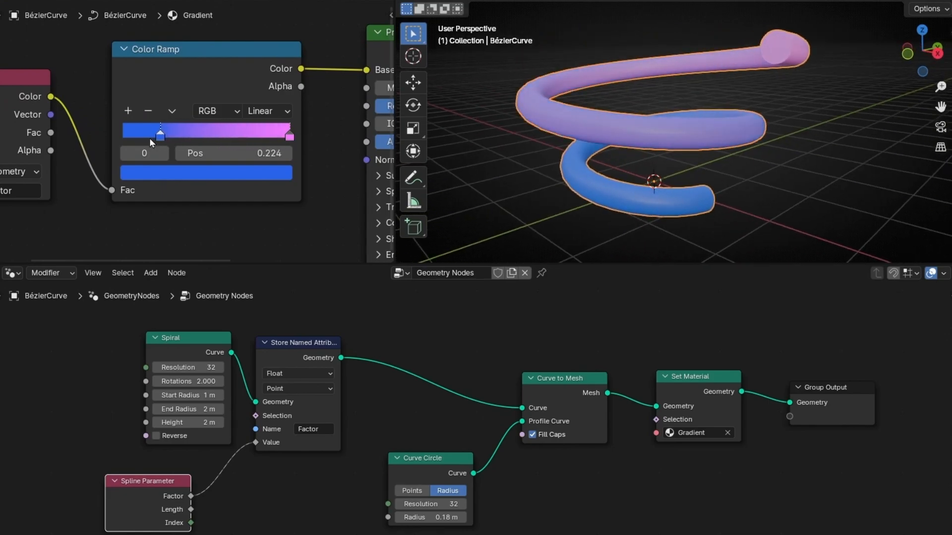
left_click_drag(159, 132, 120, 131)
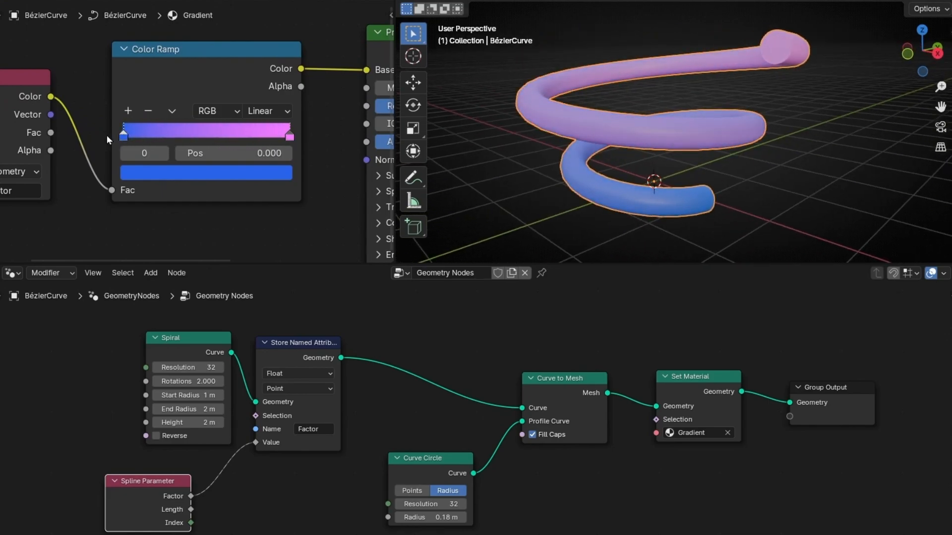
left_click(288, 130)
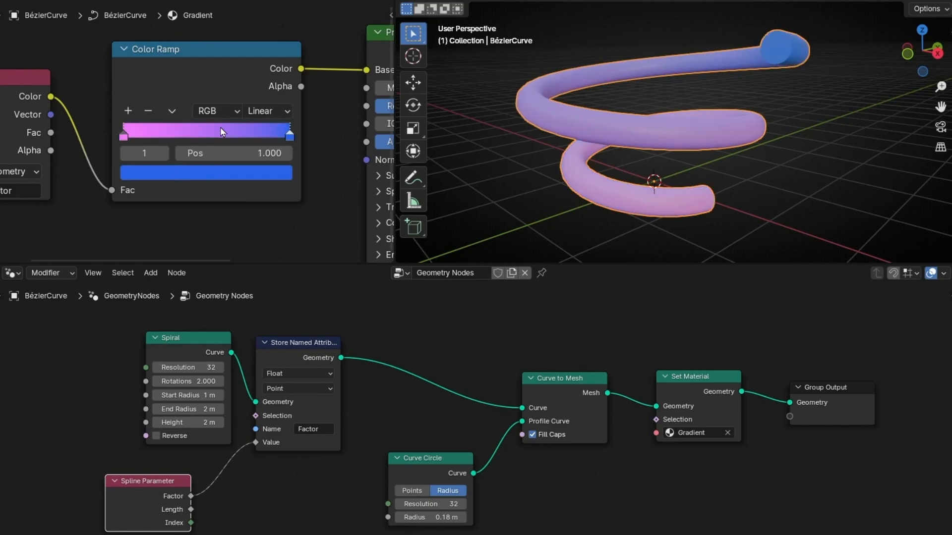
left_click(171, 111)
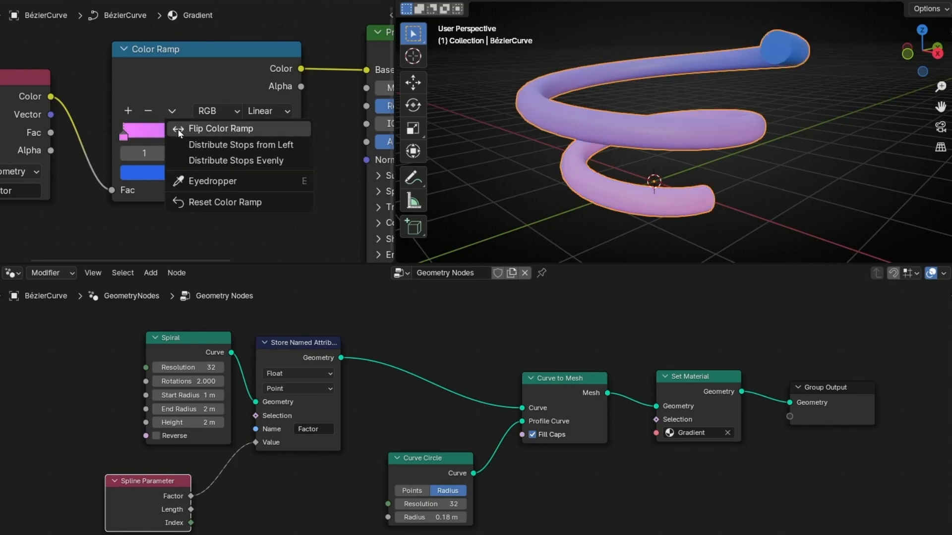
- Flip the Color Ramp and set its interpolation to Constant for solid blue, yellow, pink bands
left_click(221, 128)
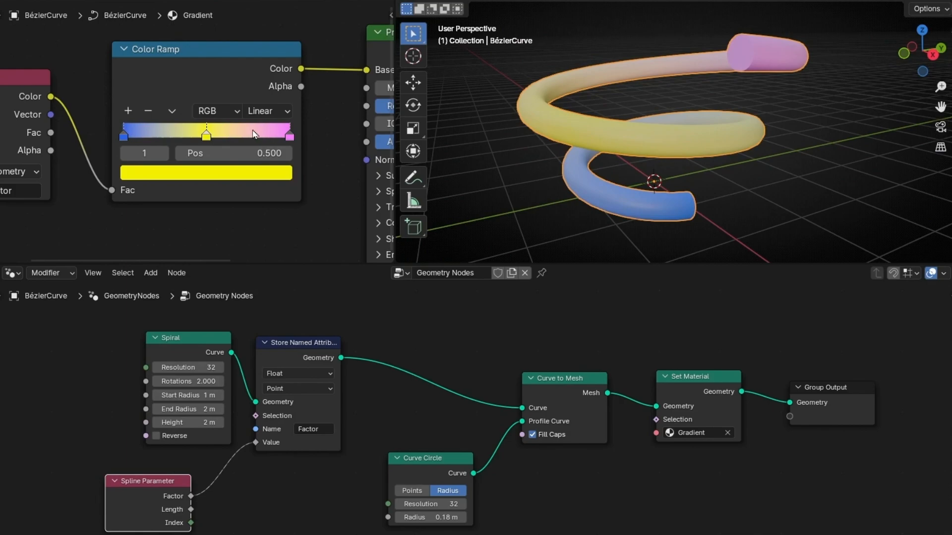
left_click(264, 111)
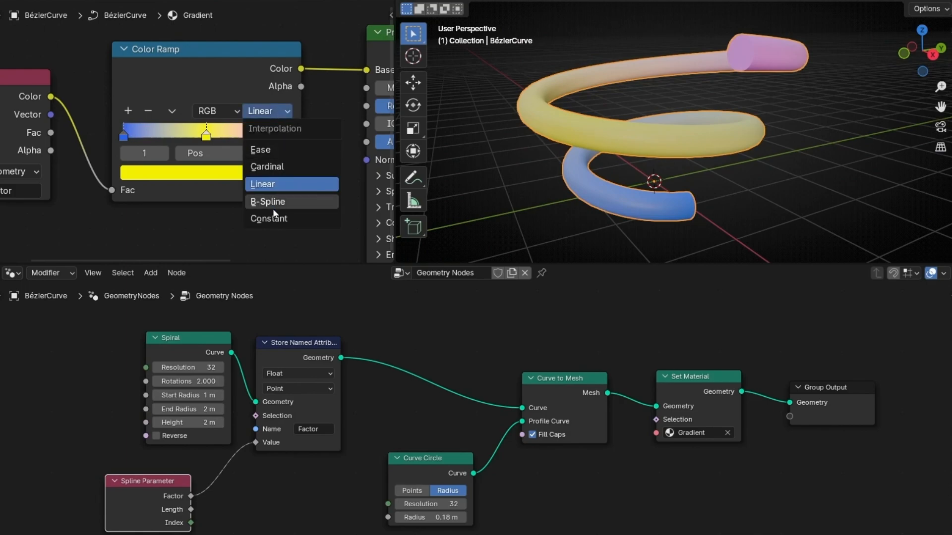
left_click(268, 219)
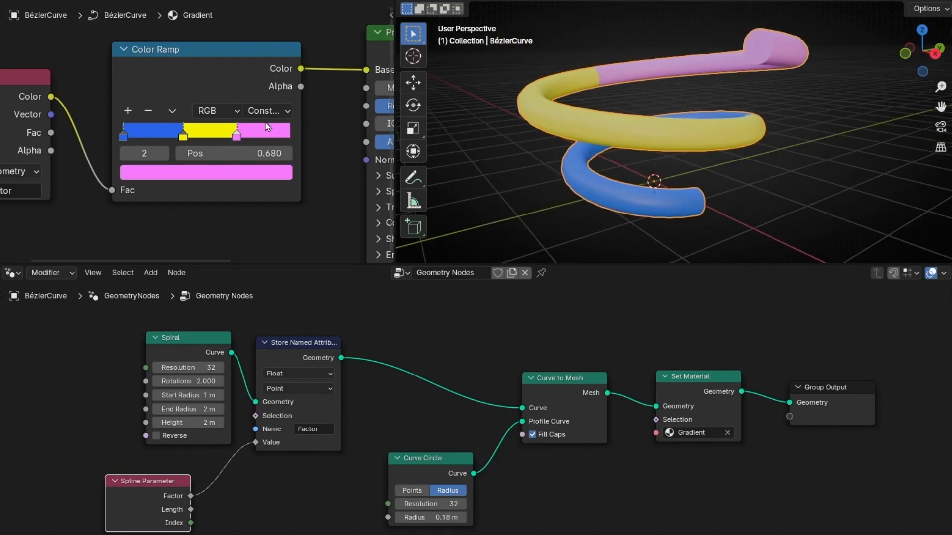
- Remove the yellow stop and change the pink stop's colour to white
left_click(147, 111)
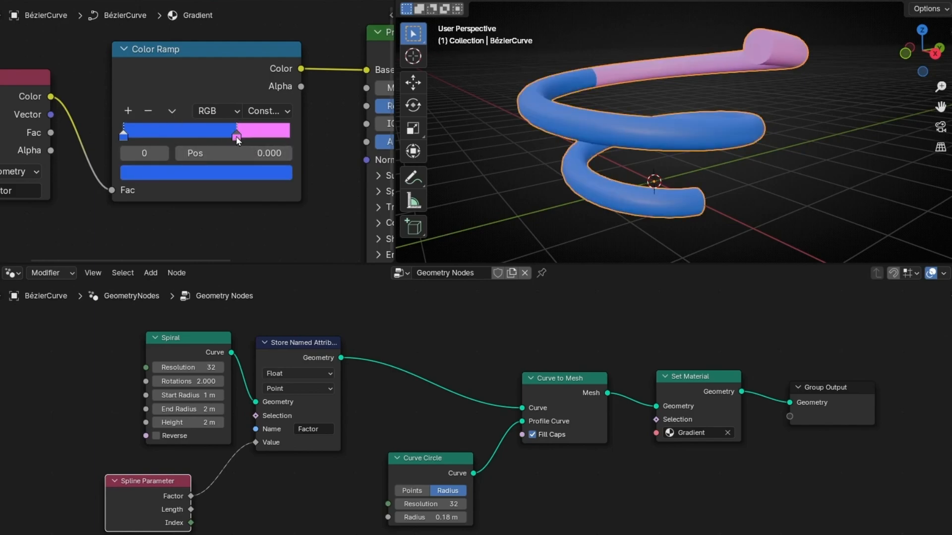
left_click(236, 133)
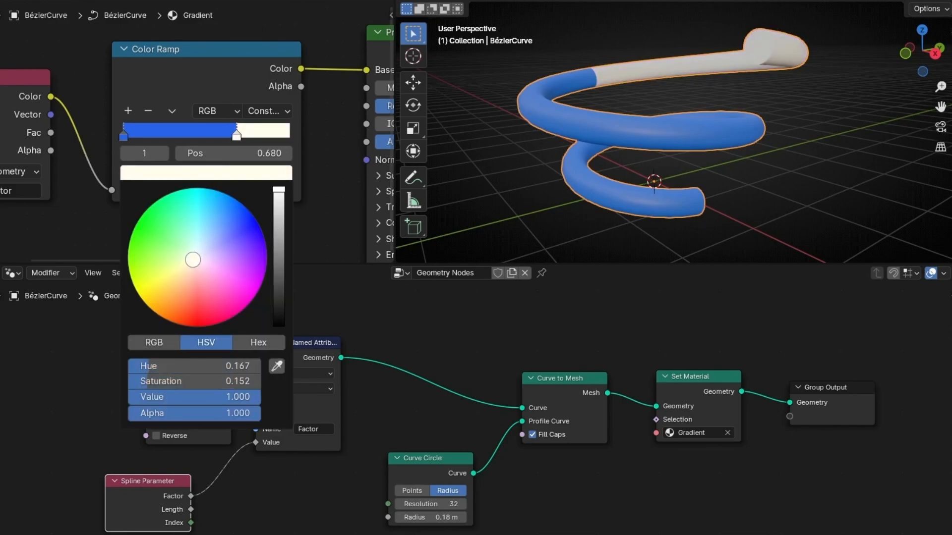
left_click(237, 130)
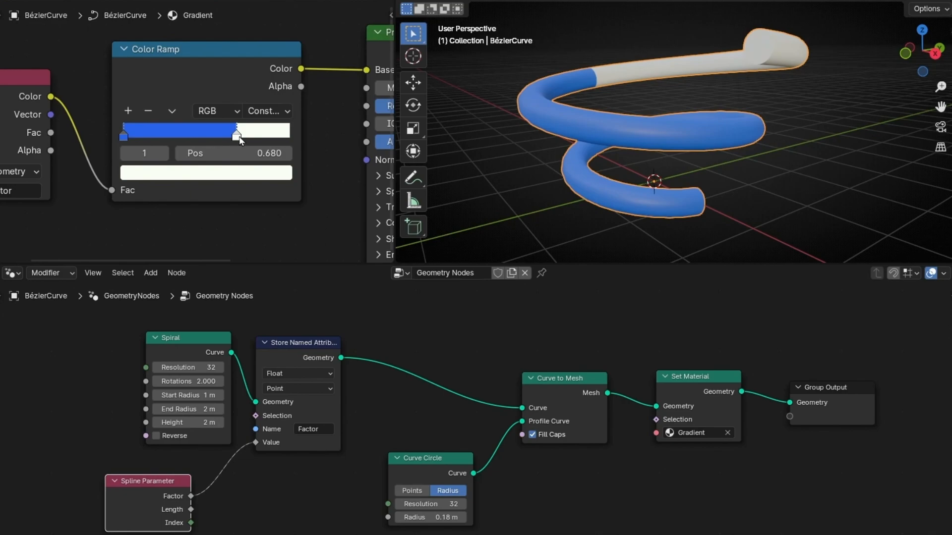
- Move the white stop near the ramp's start and enter its exact Pos value
left_click_drag(236, 135, 131, 130)
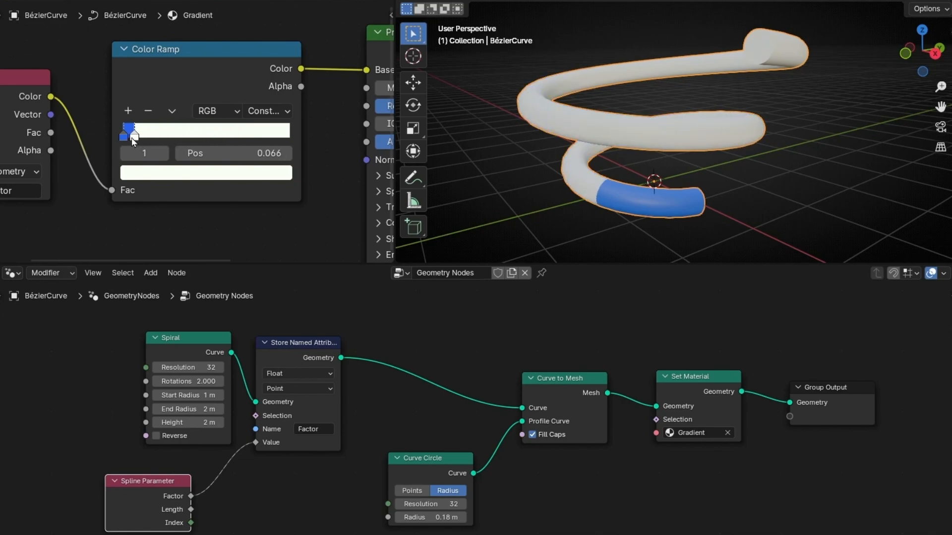
left_click_drag(127, 130, 226, 130)
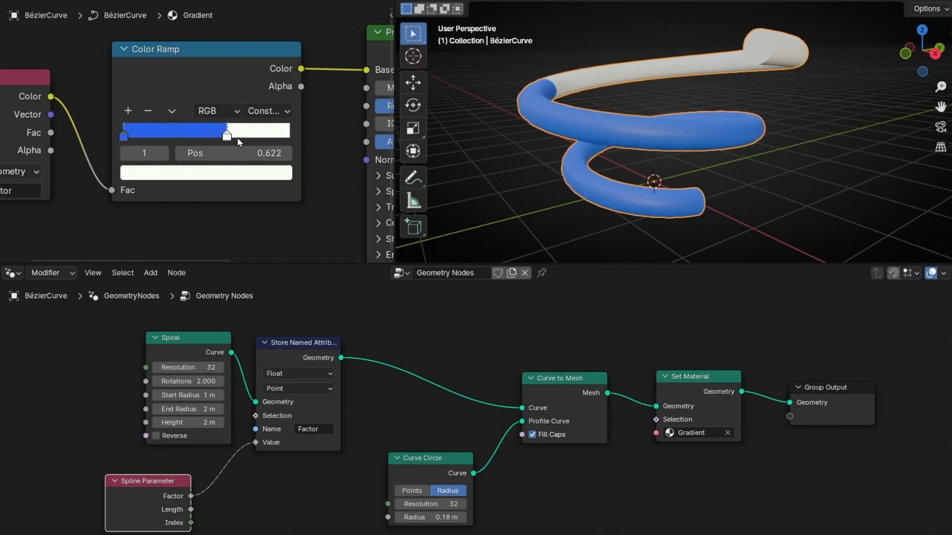
left_click_drag(226, 130, 164, 129)
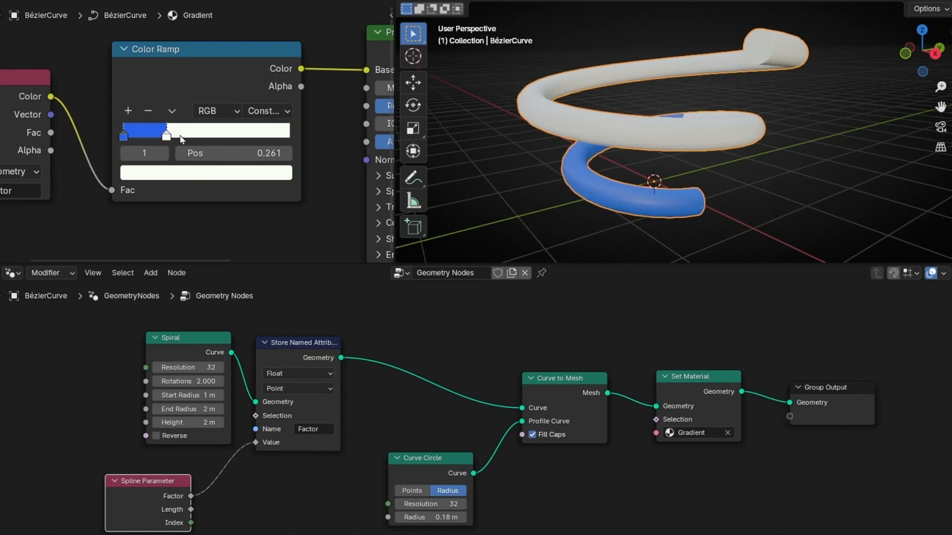
left_click_drag(165, 133, 121, 133)
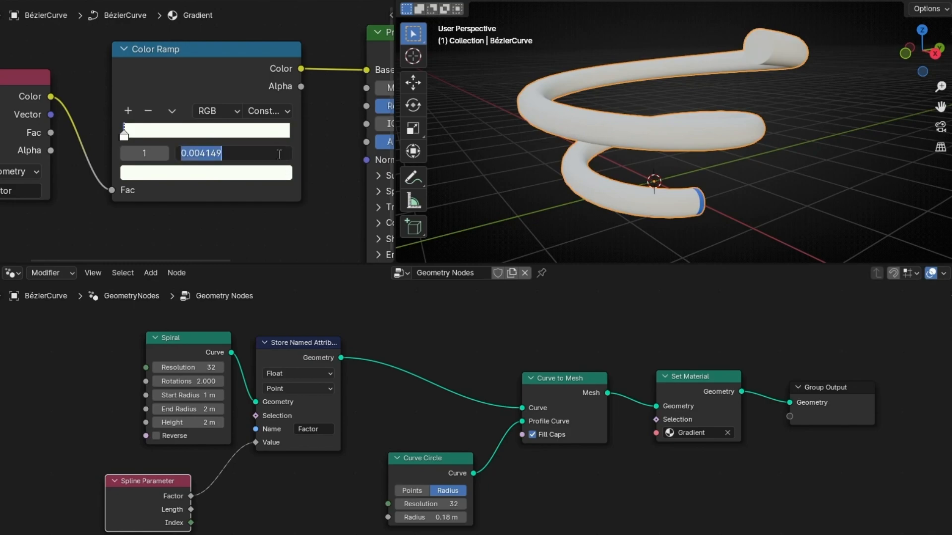
left_click(143, 153)
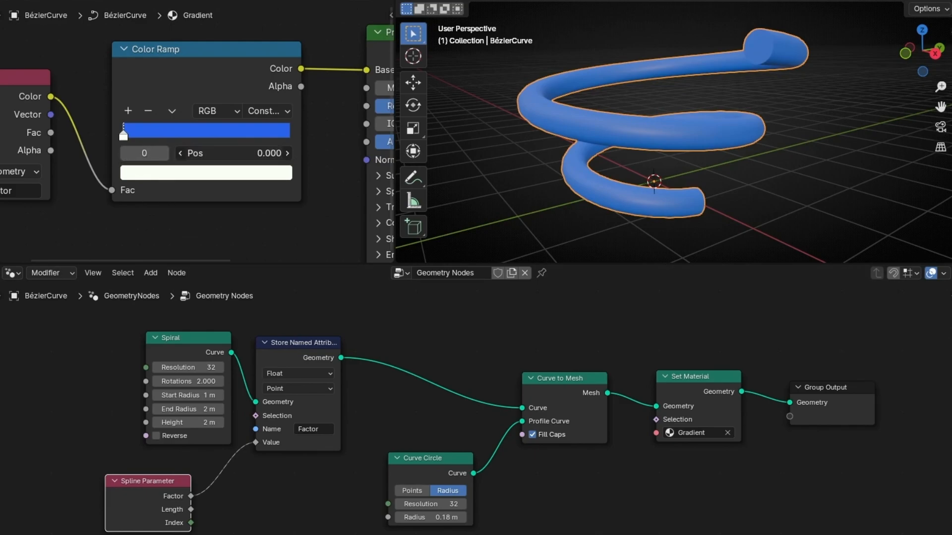
- Keyframe the white stop's Pos at 0 on frame 1 and 1 on frame 100
left_click(232, 153)
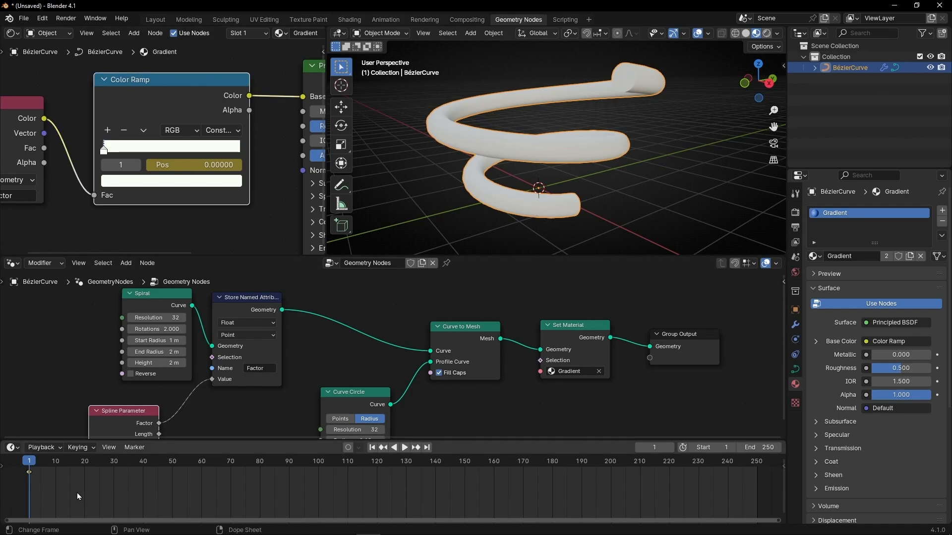
left_click(404, 447)
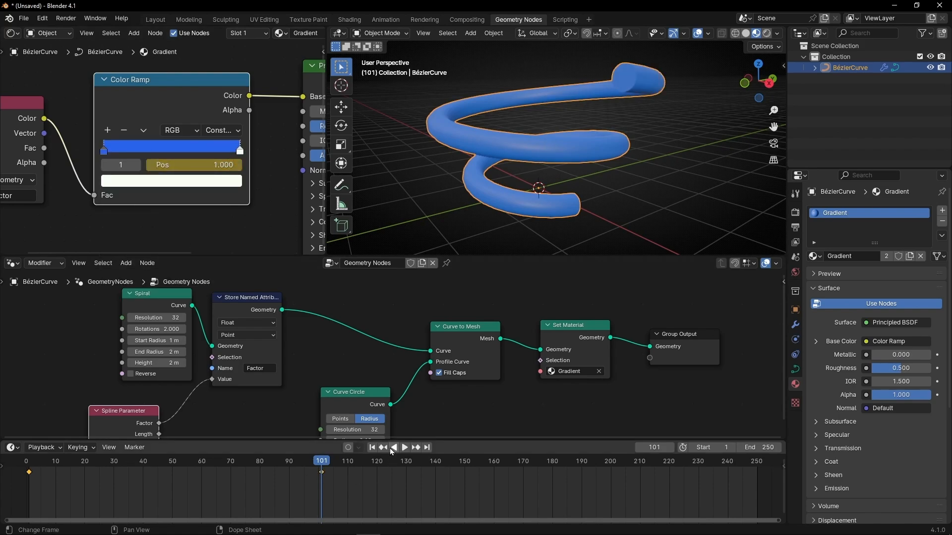
left_click(371, 447)
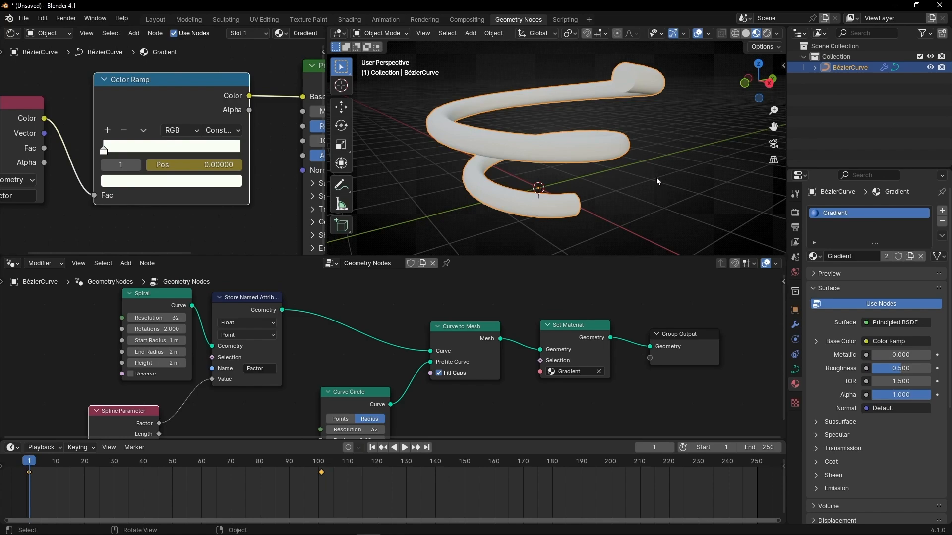
- Choose an interpolation mode for the white stop's position keyframes
left_click(404, 447)
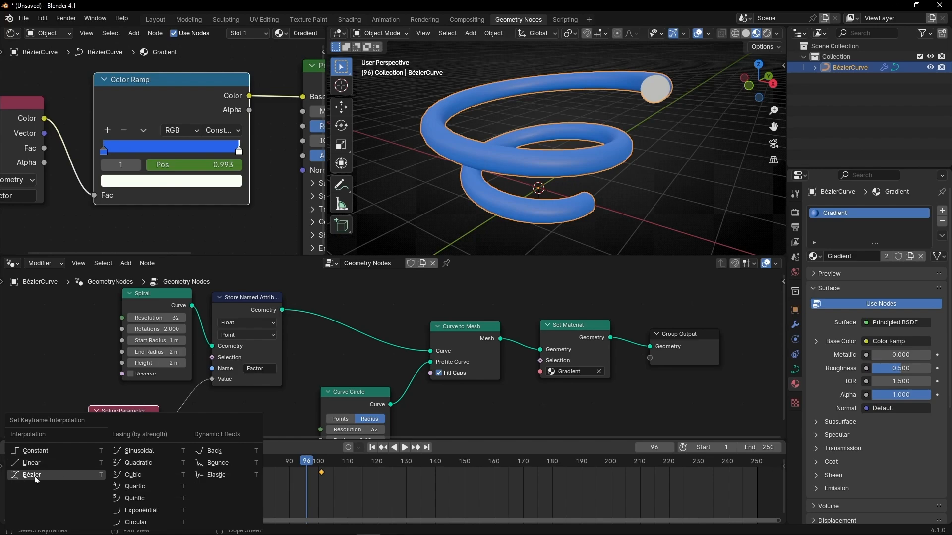
mouse_move(53, 466)
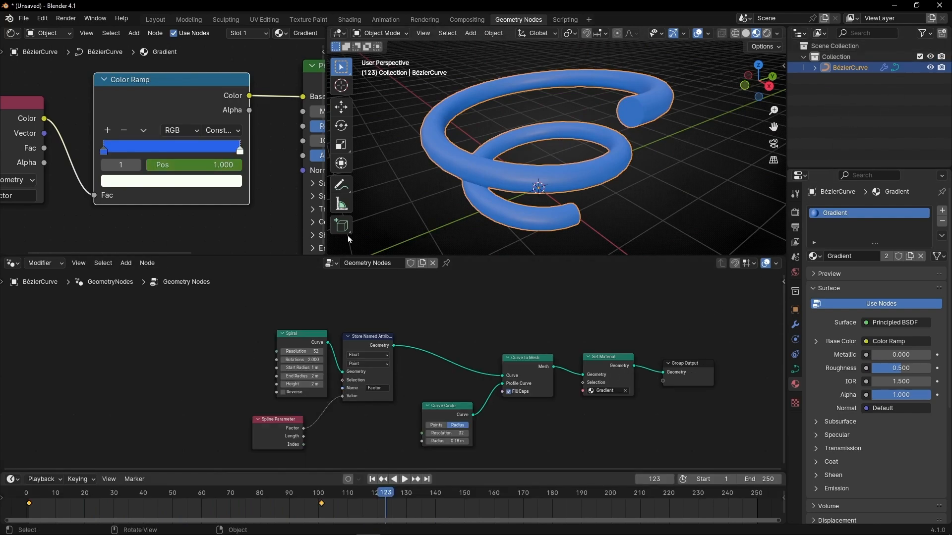
- Replace the Spiral node with a Group Input so the tube follows the Bézier curve
left_click(301, 333)
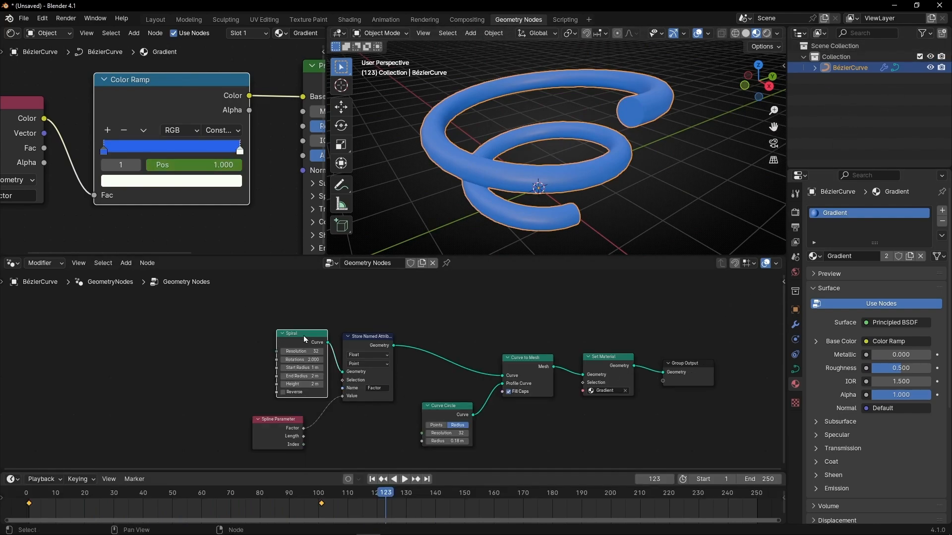
left_click(125, 263)
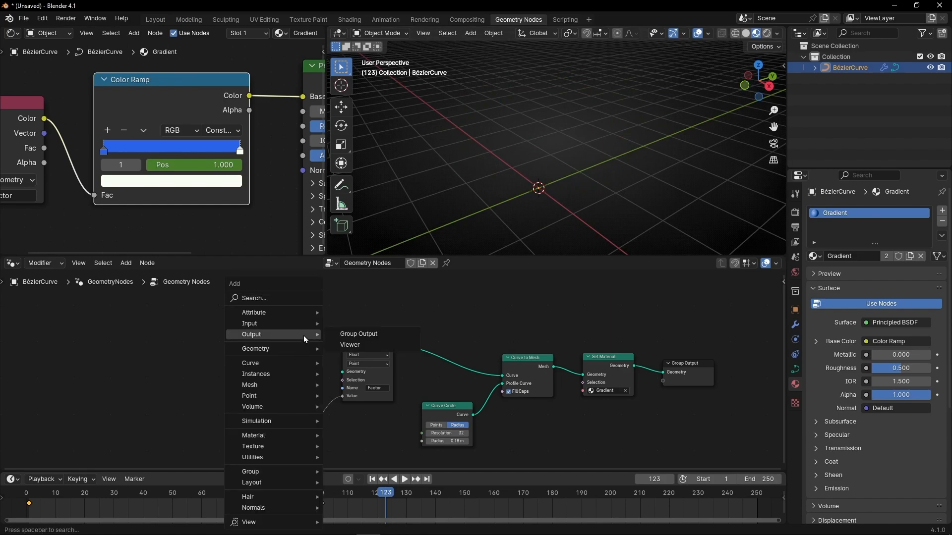
type("group")
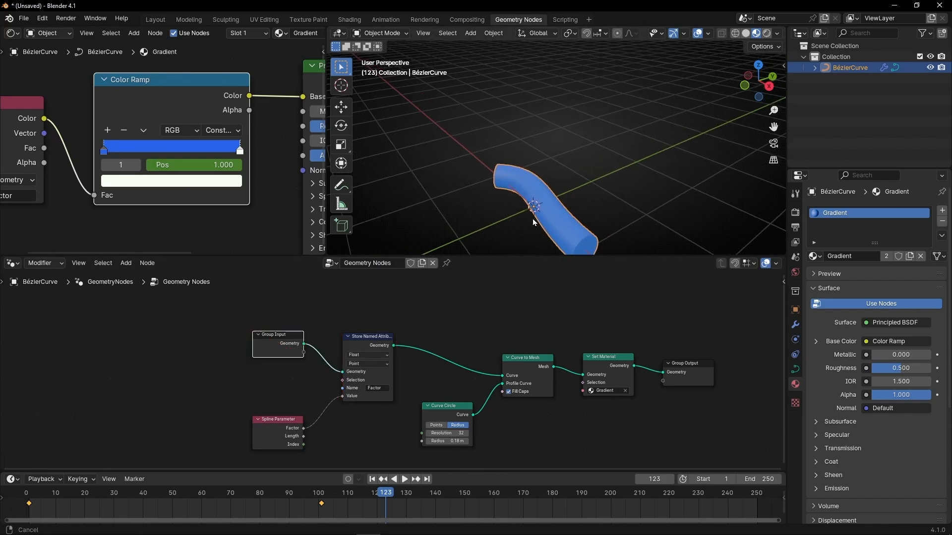
left_click_drag(534, 222, 492, 181)
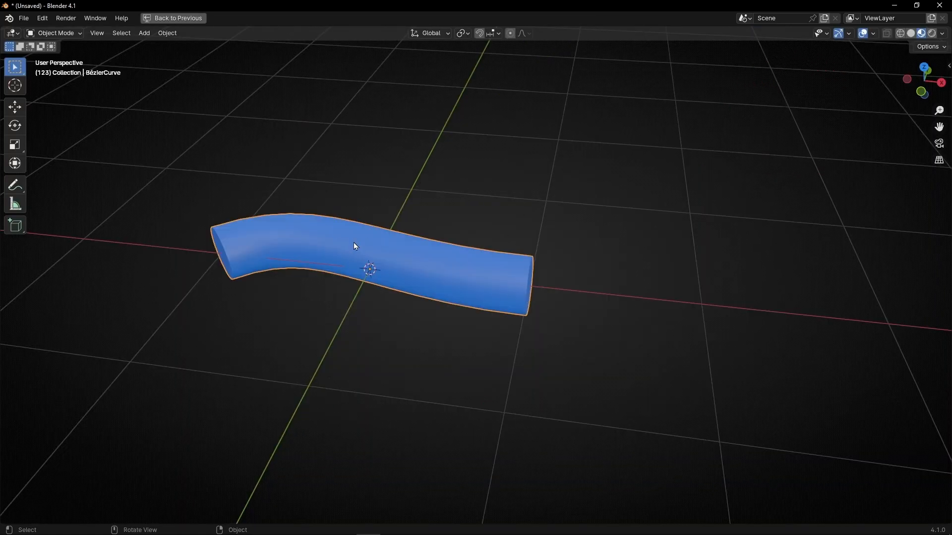
- In Edit Mode, draw new curve points to extend the path into a looping S-bend
key("Tab")
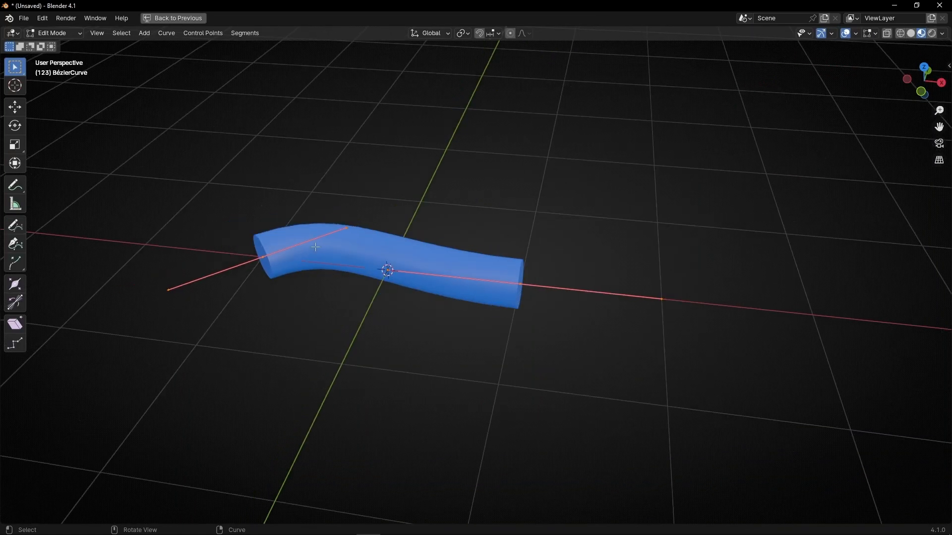
key("x")
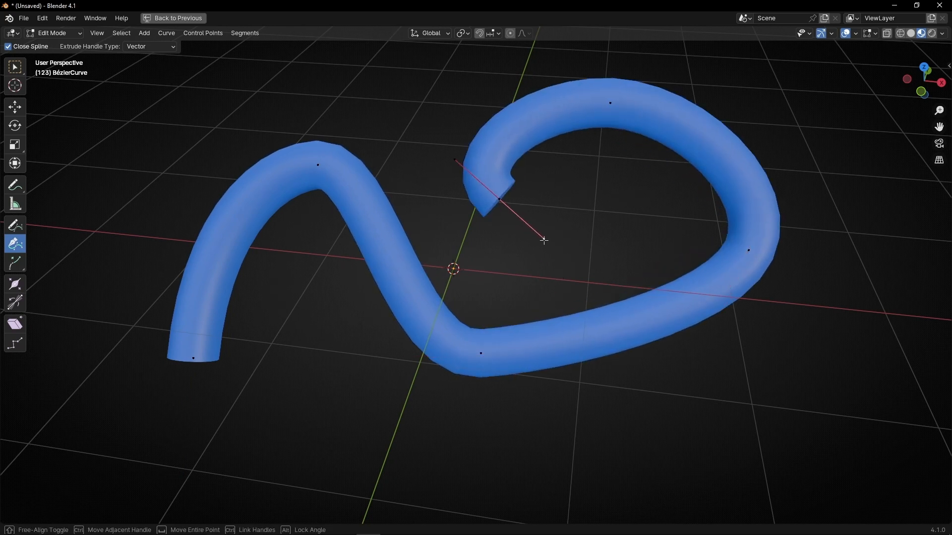
left_click(518, 19)
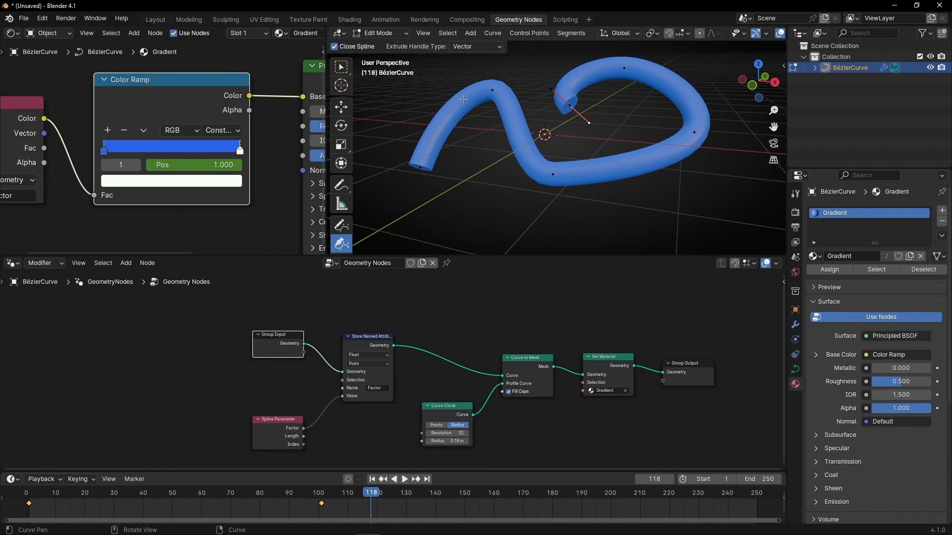
mouse_move(531, 106)
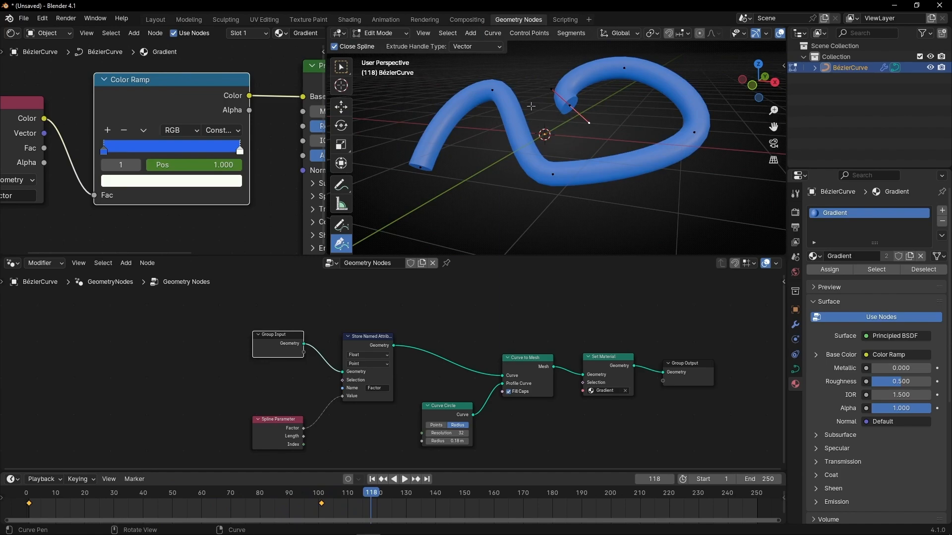
- Open the curve's Segments menu in the Edit Mode viewport header
left_click(570, 33)
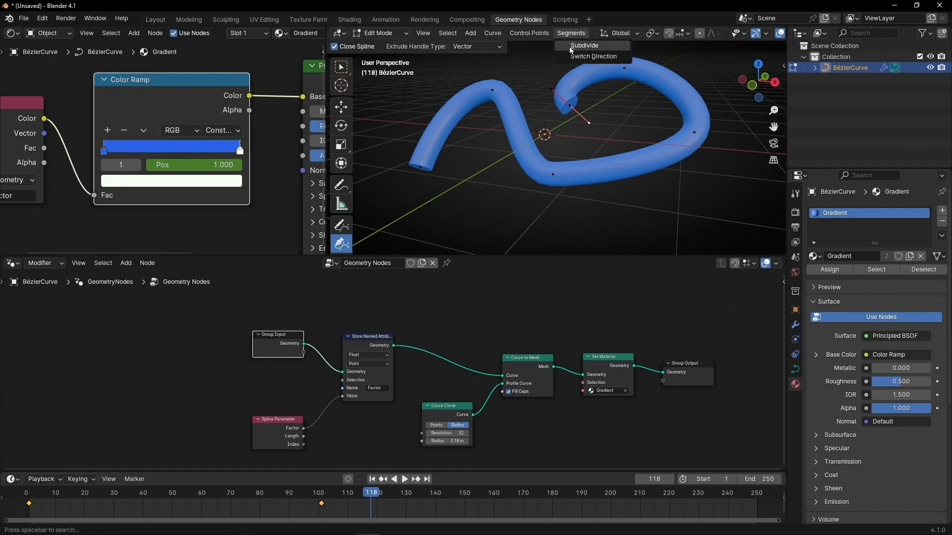